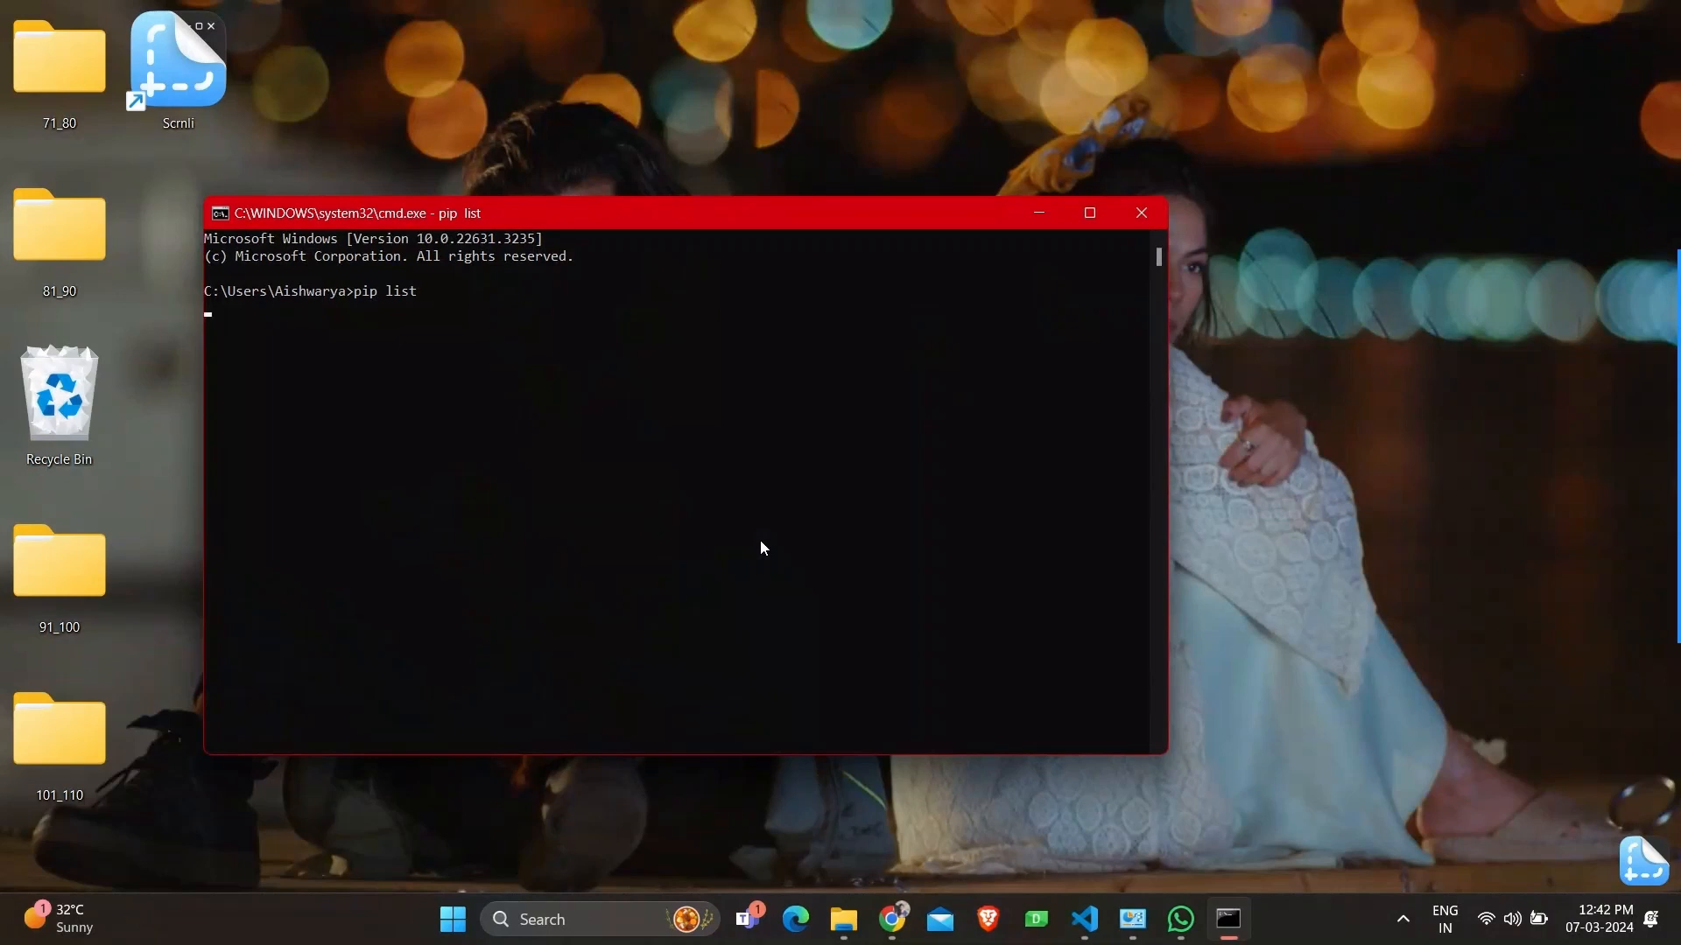
- Run pip list and scroll back up to the Package/Version header
{"action": "key", "text": "Return"}
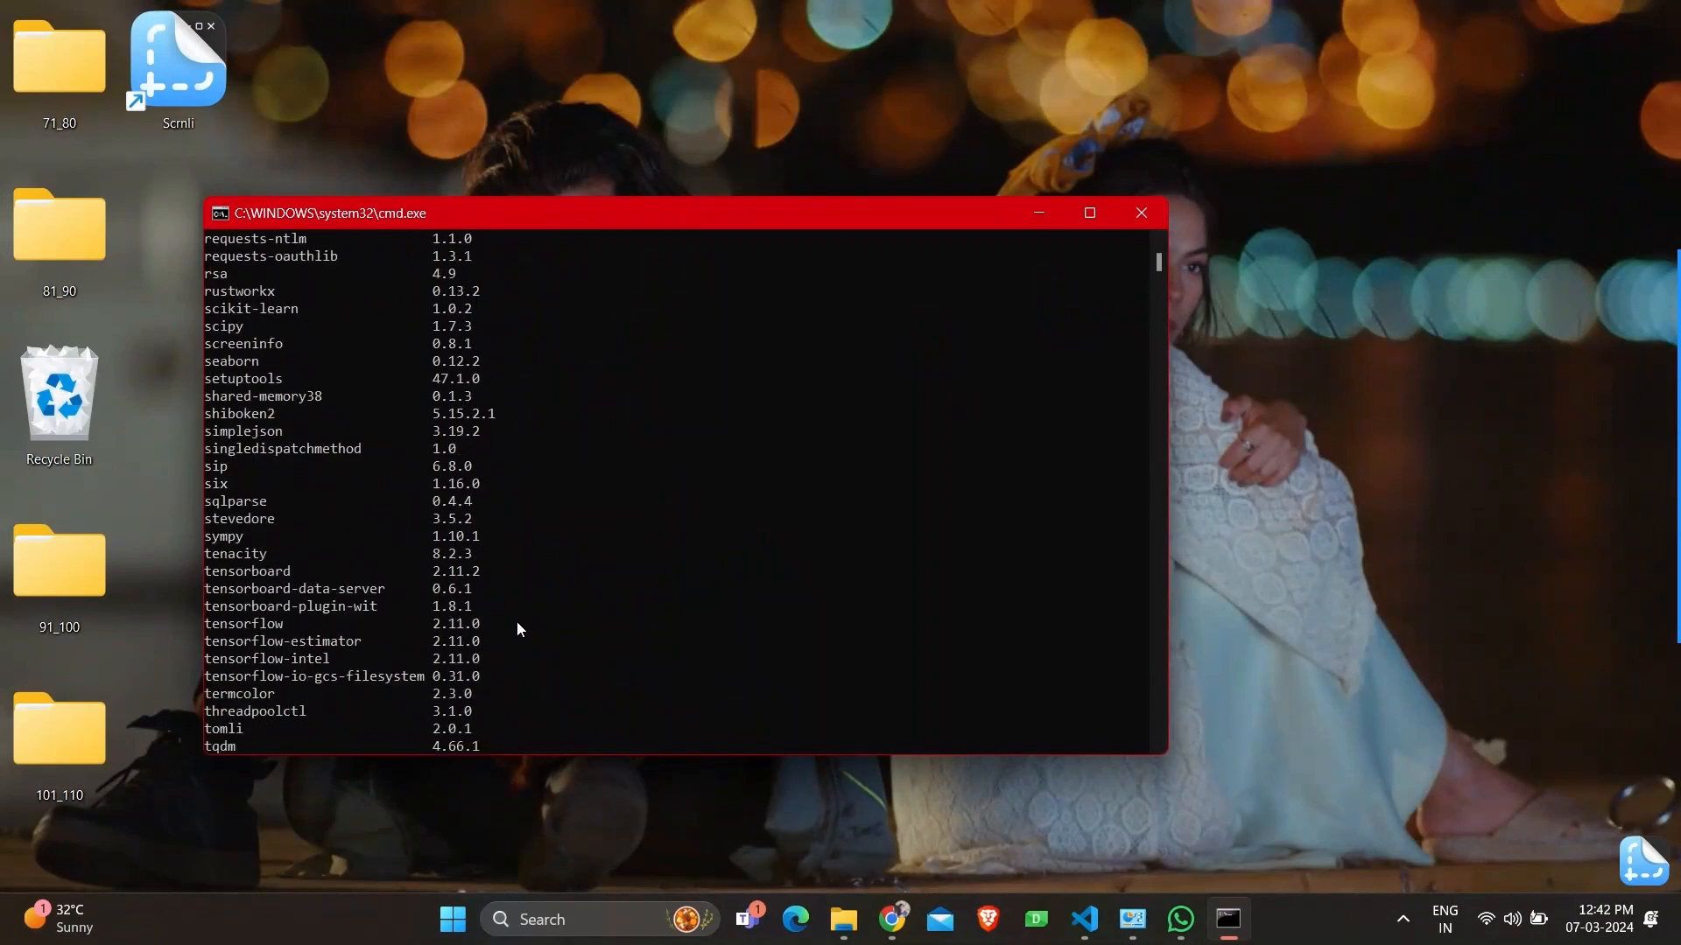
{"action": "scroll", "scroll_direction": "up", "scroll_amount": 3}
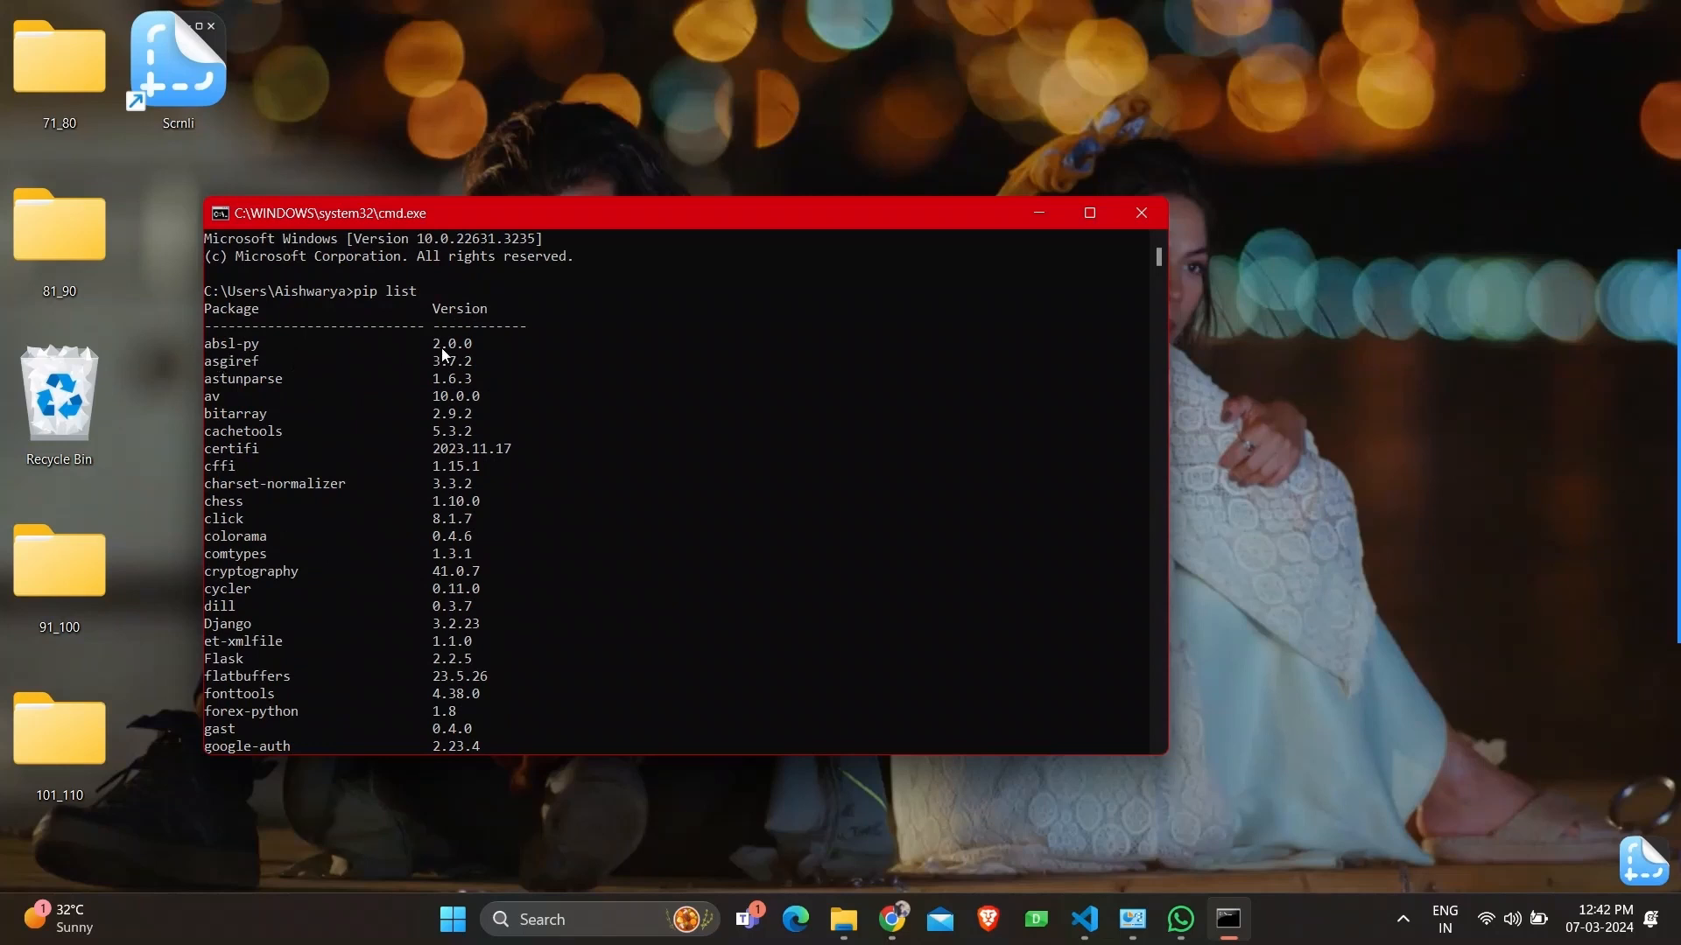
- Scroll through the pip list output down to its final entry, zipp
{"action": "scroll", "scroll_direction": "down", "scroll_amount": 3}
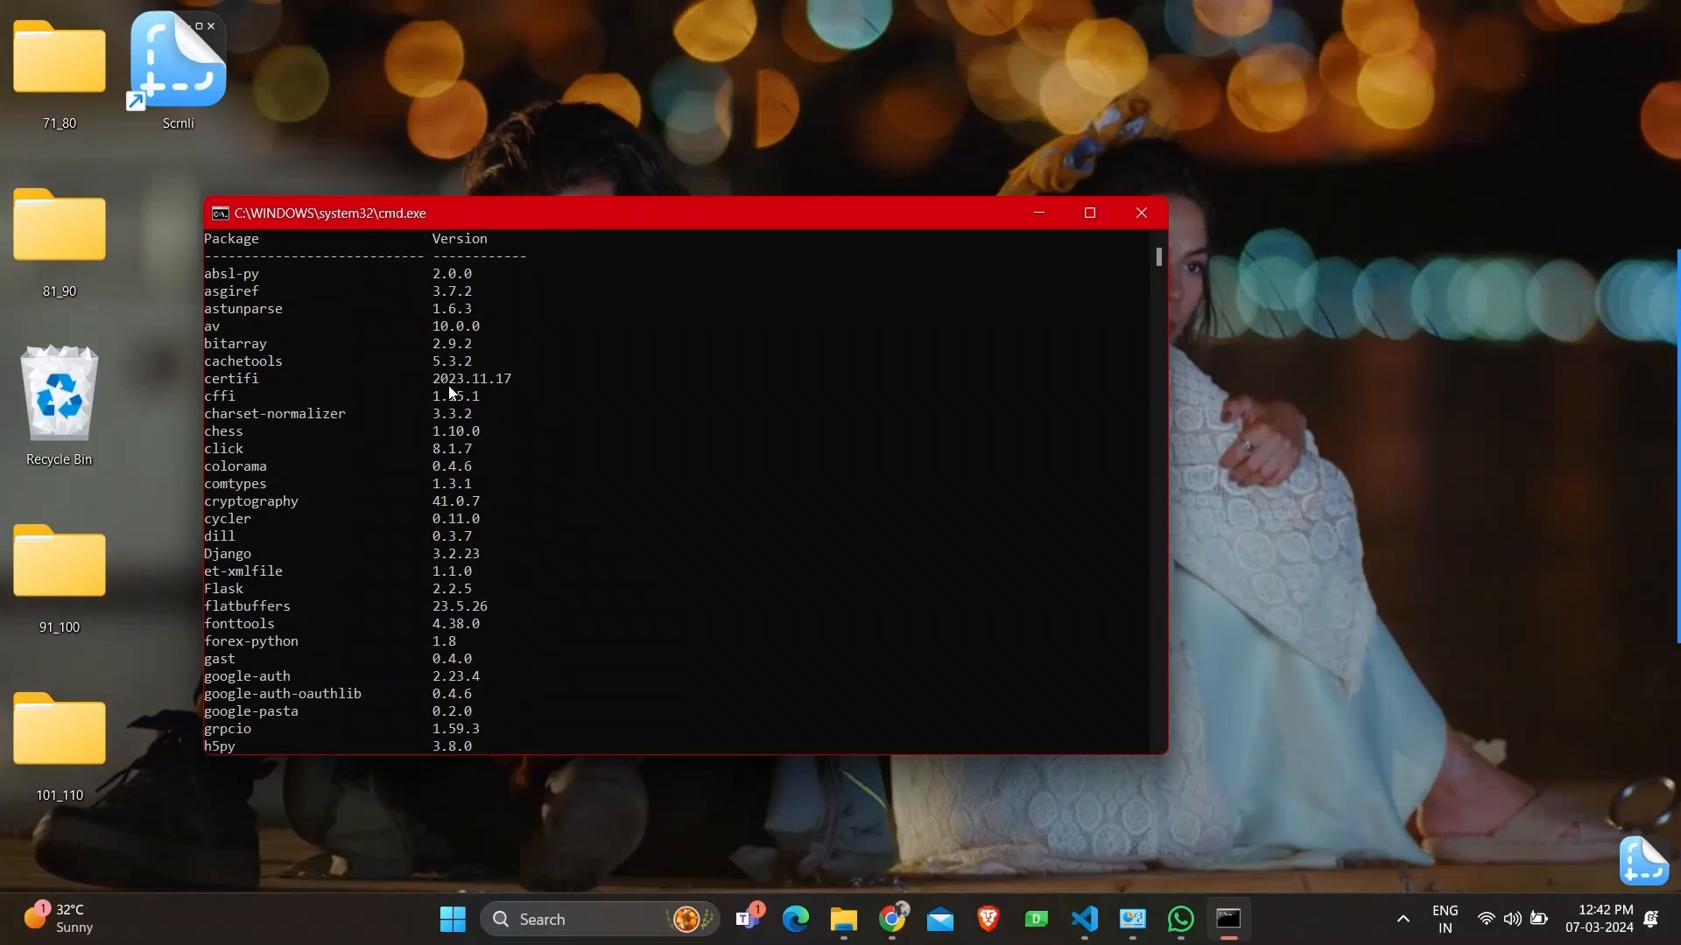
{"action": "scroll", "scroll_direction": "down", "scroll_amount": 3}
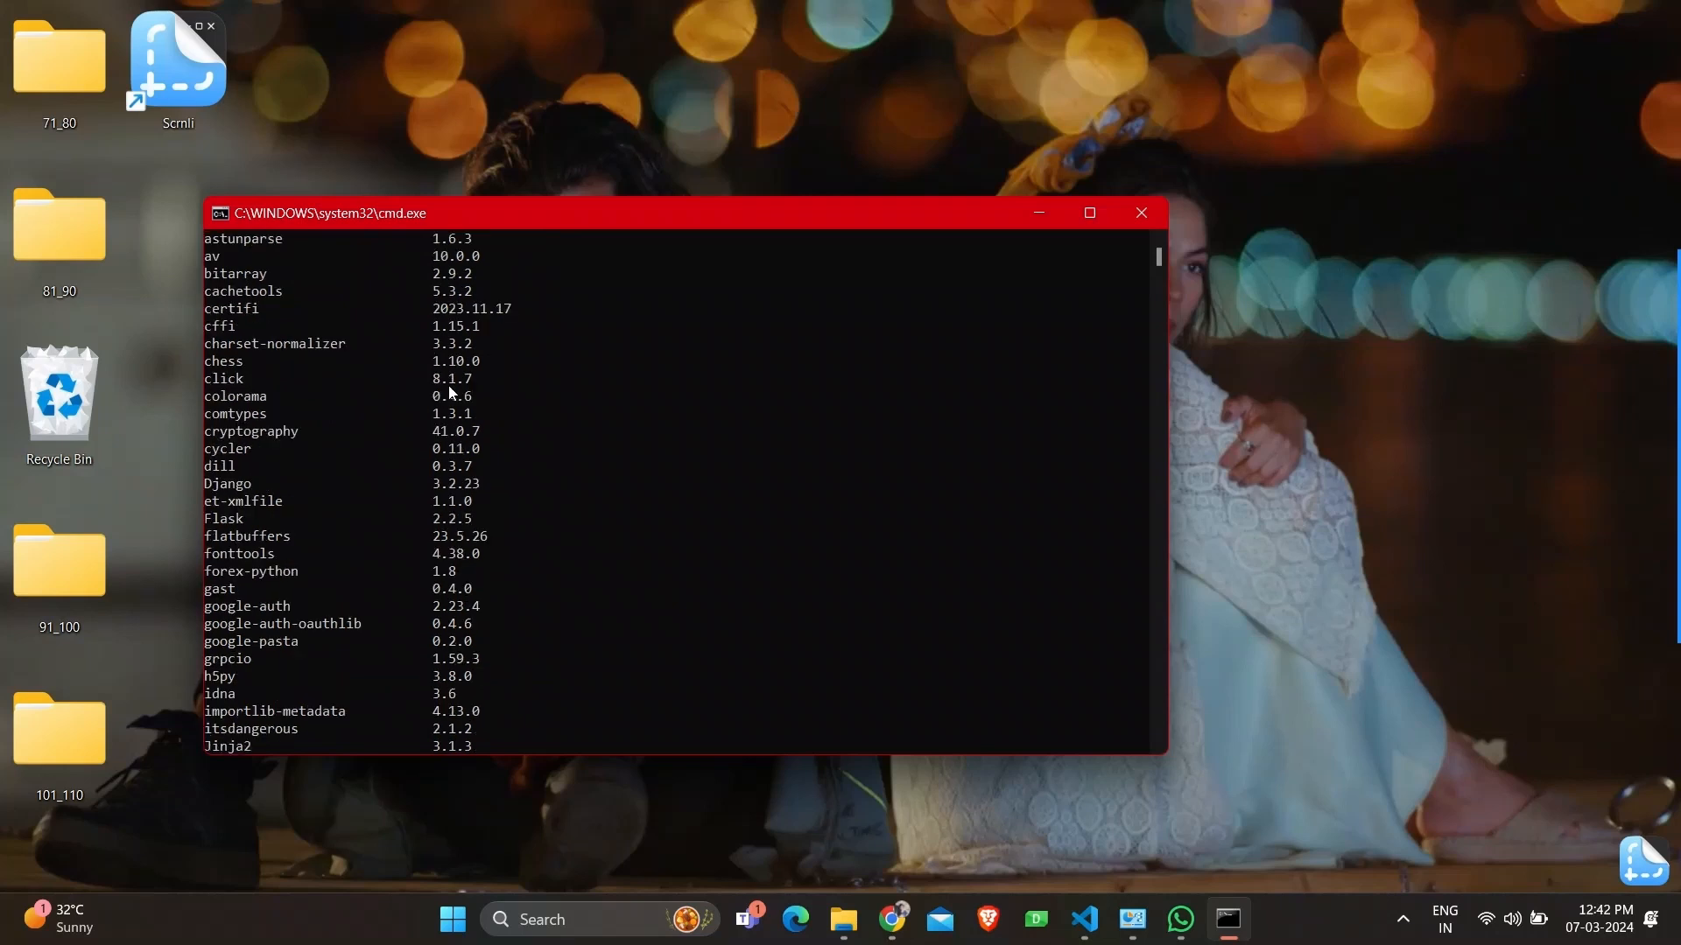
{"action": "scroll", "scroll_direction": "down", "scroll_amount": 3}
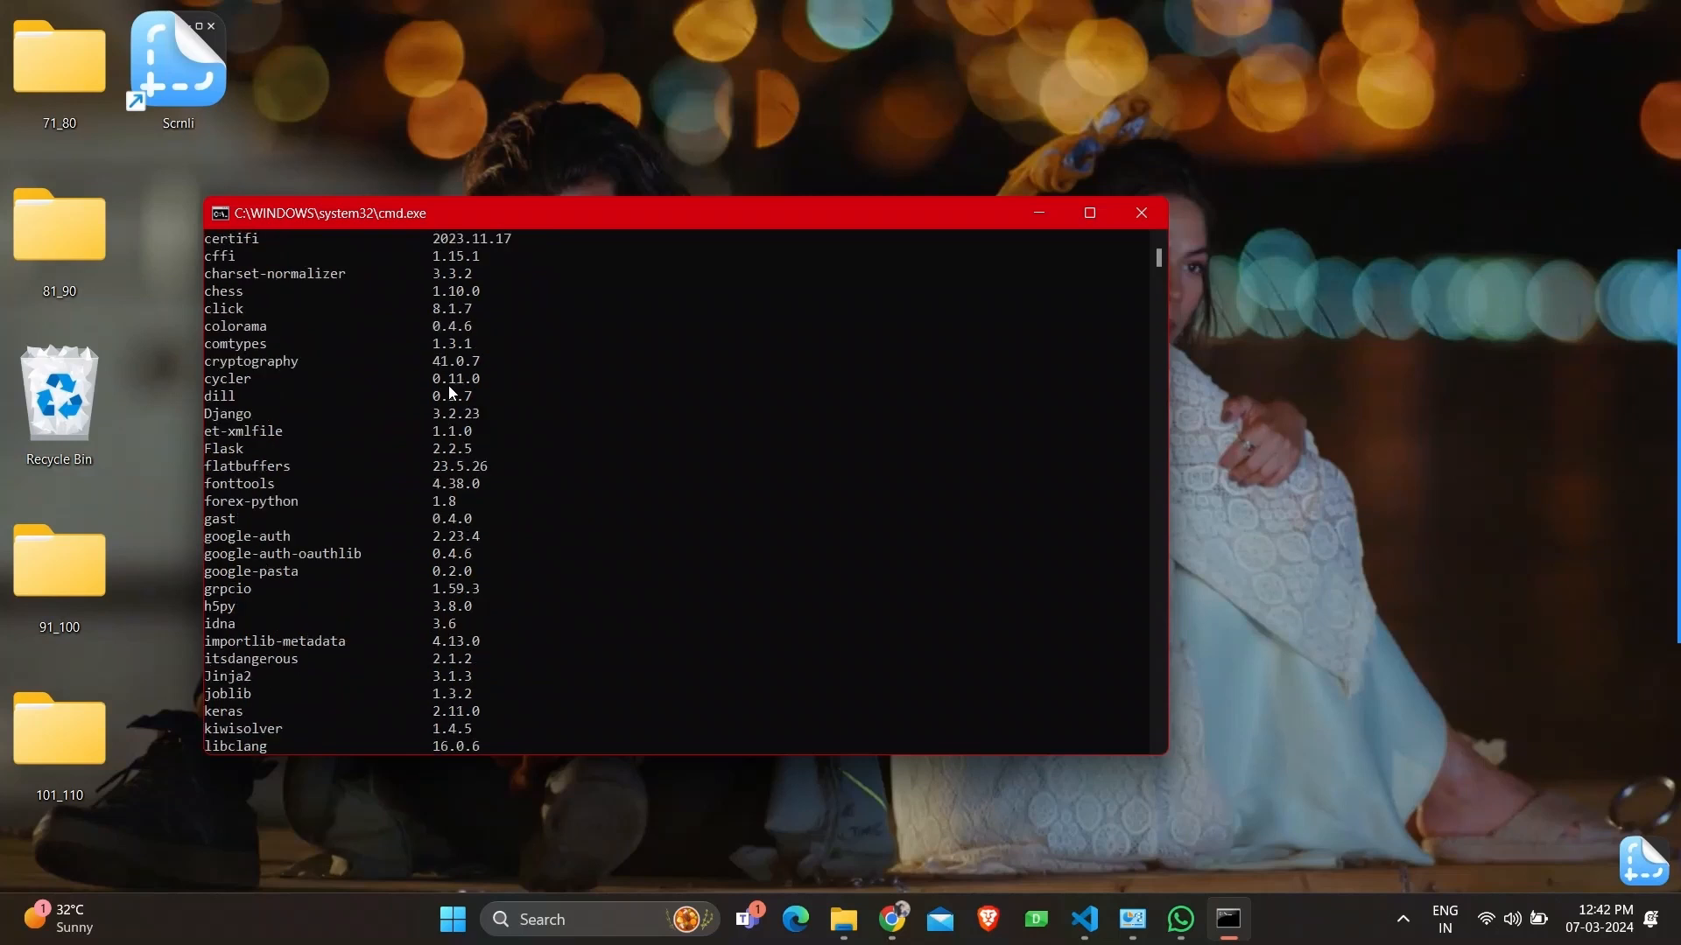
{"action": "scroll", "scroll_direction": "down", "scroll_amount": 3}
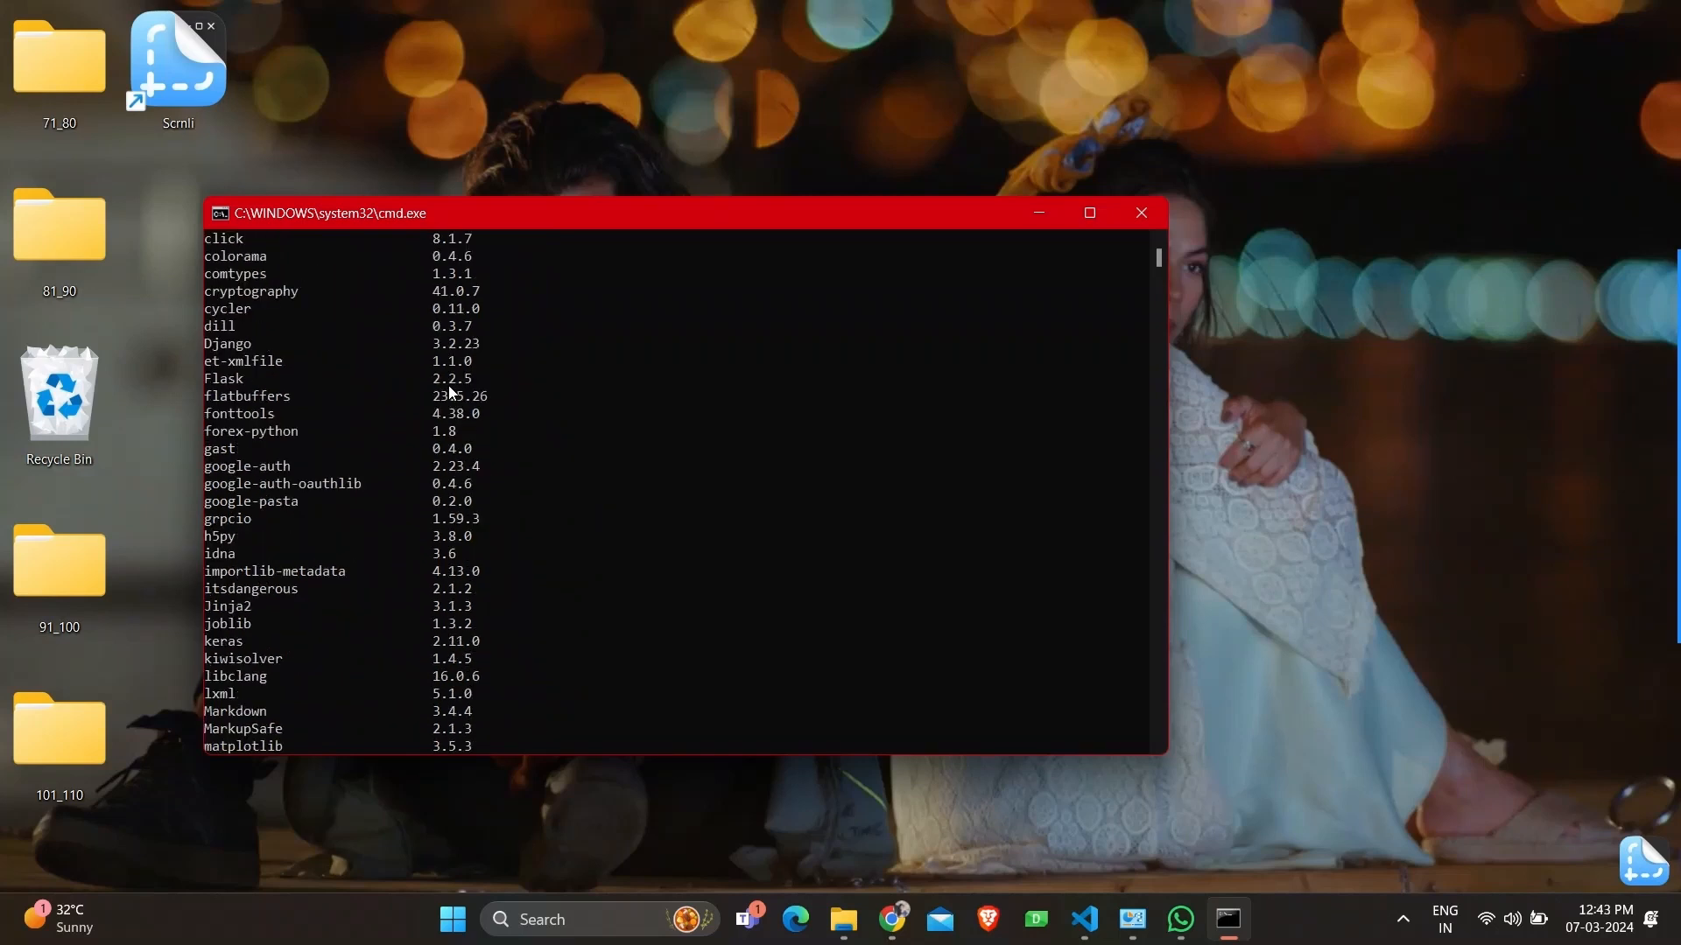
{"action": "scroll", "scroll_direction": "down", "scroll_amount": 3}
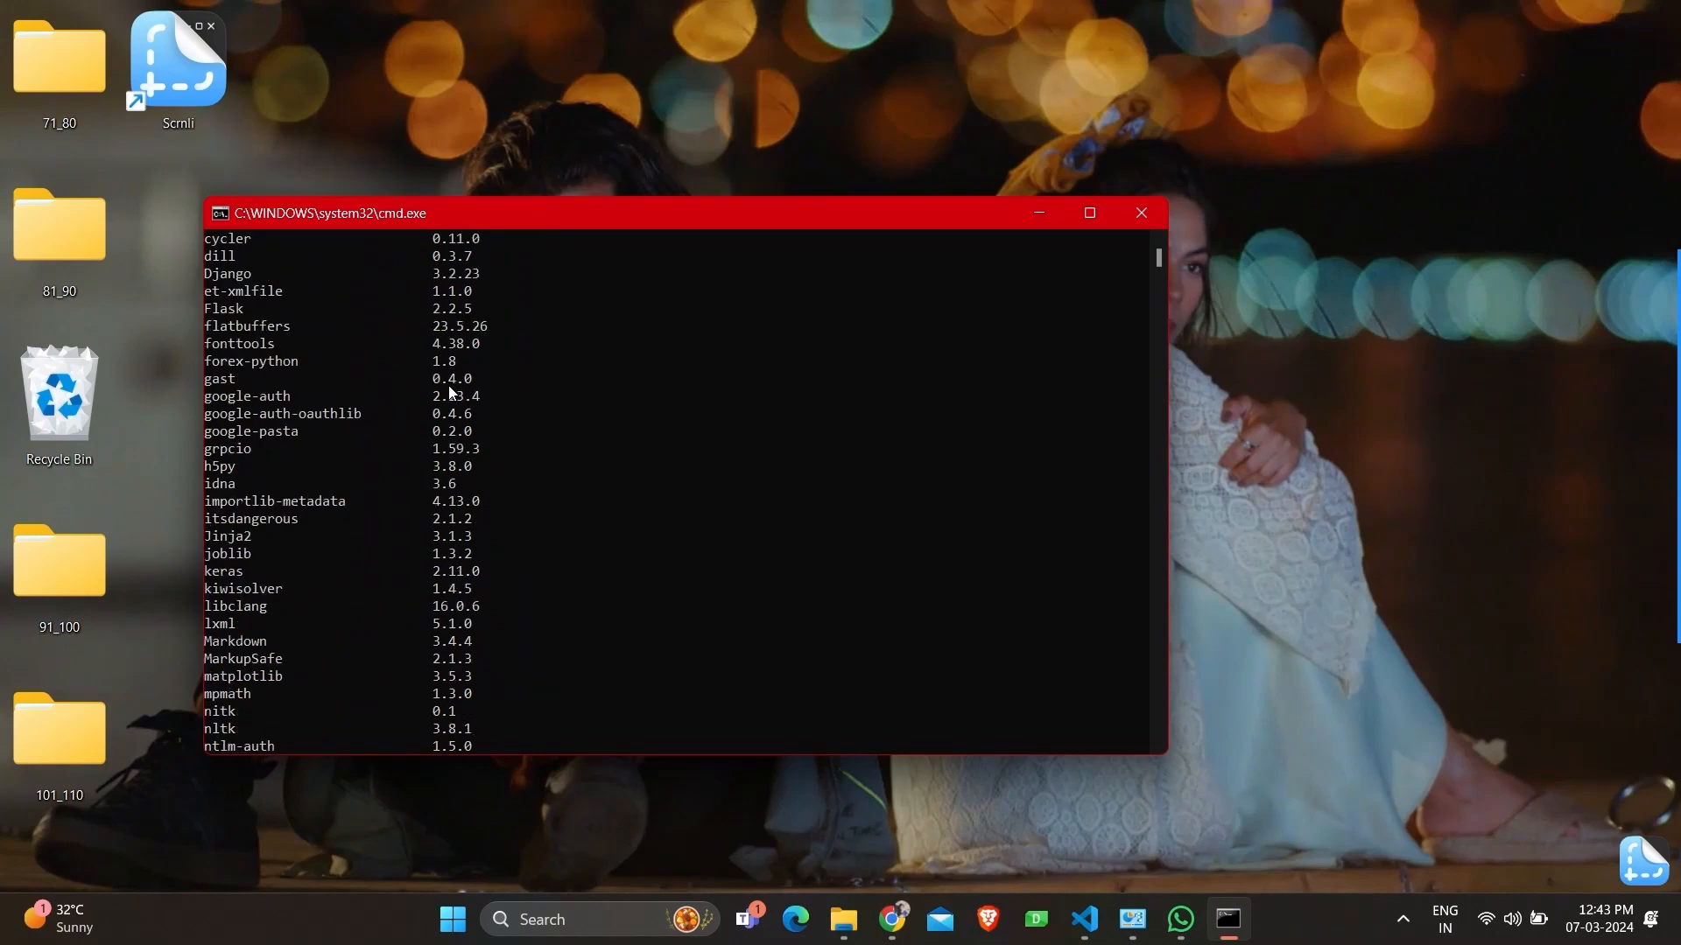
{"action": "scroll", "scroll_direction": "down", "scroll_amount": 3}
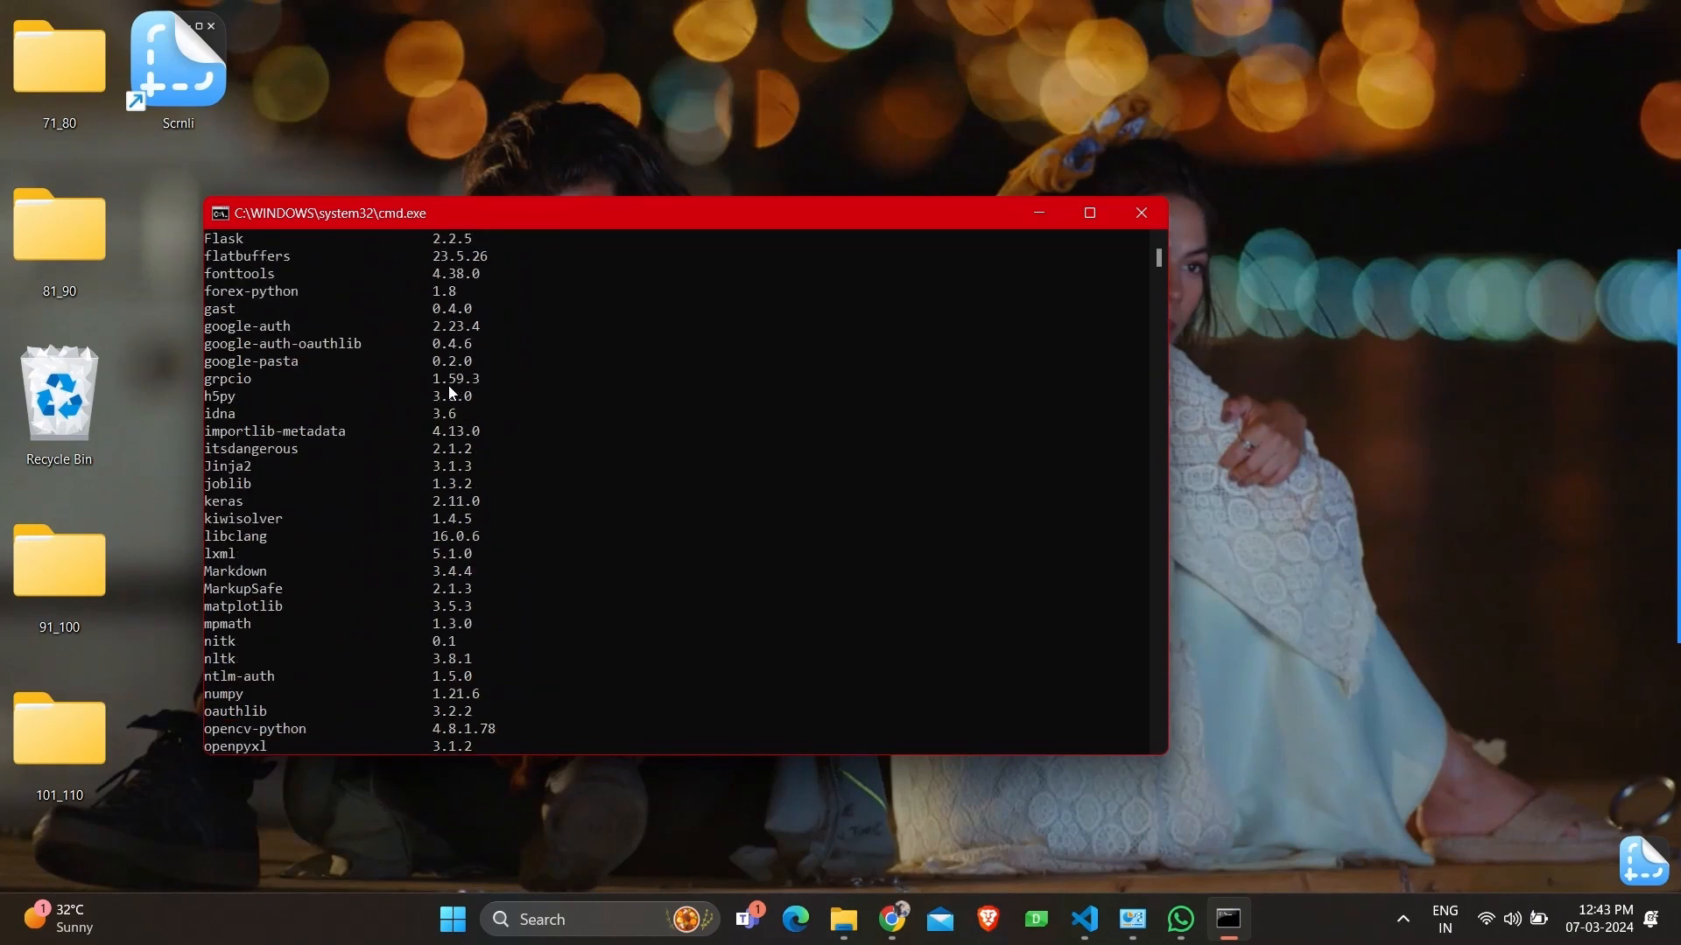
{"action": "scroll", "scroll_direction": "down", "scroll_amount": 3}
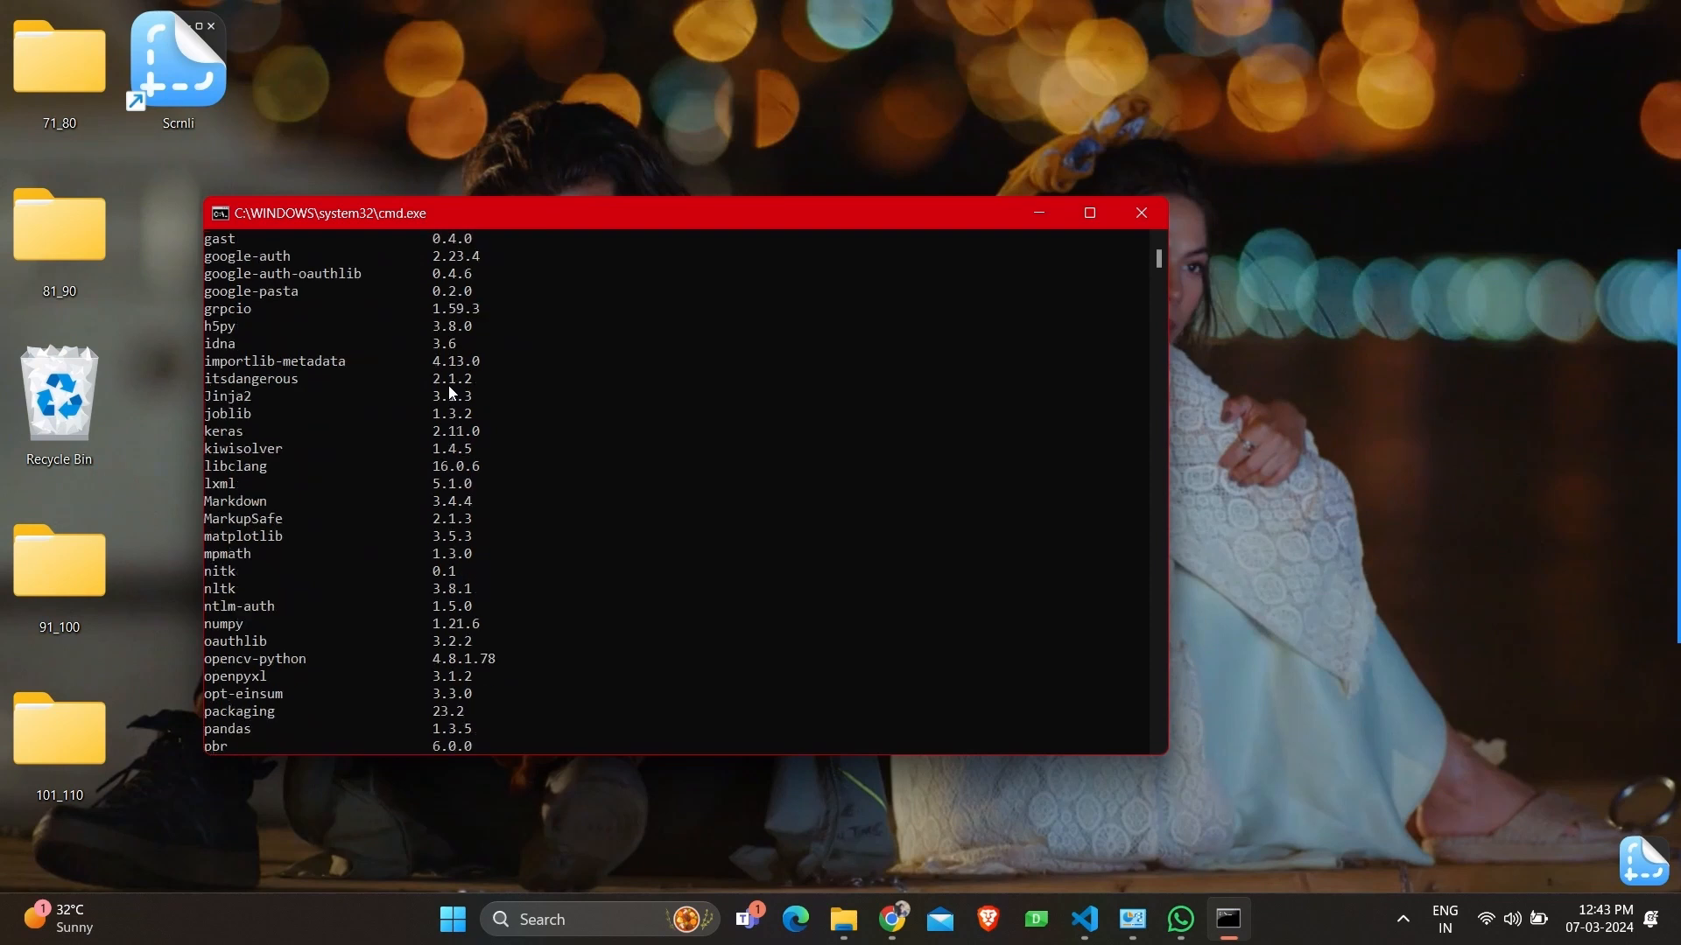
{"action": "scroll", "scroll_direction": "down", "scroll_amount": 3}
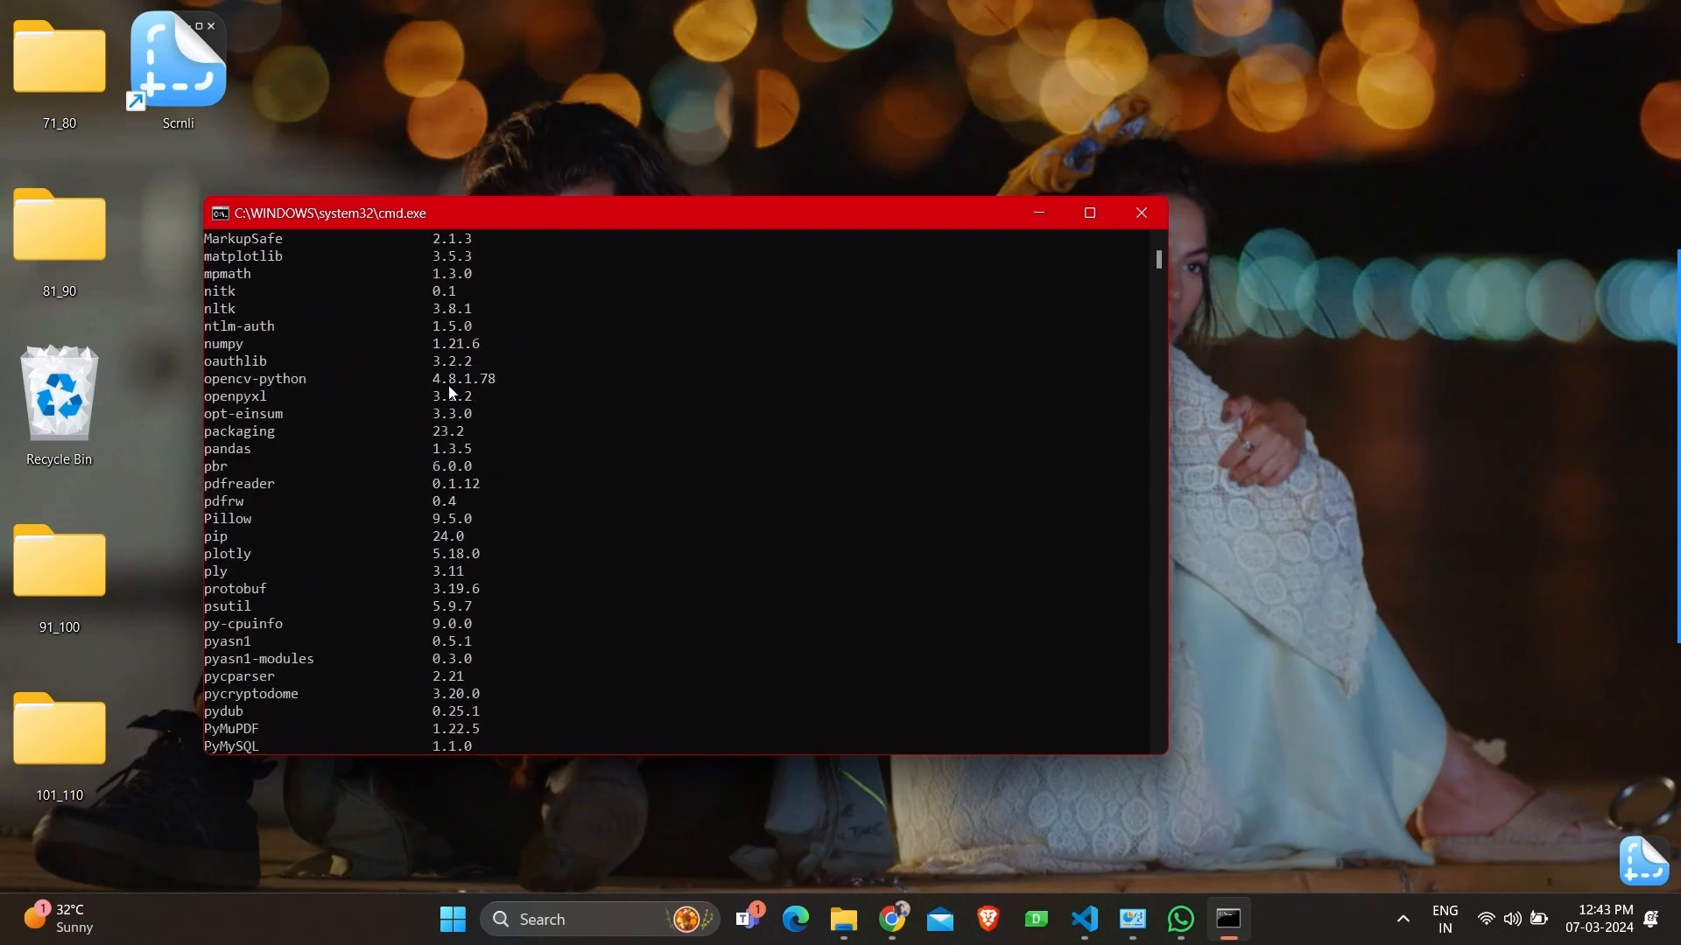
{"action": "scroll", "scroll_direction": "down", "scroll_amount": 3}
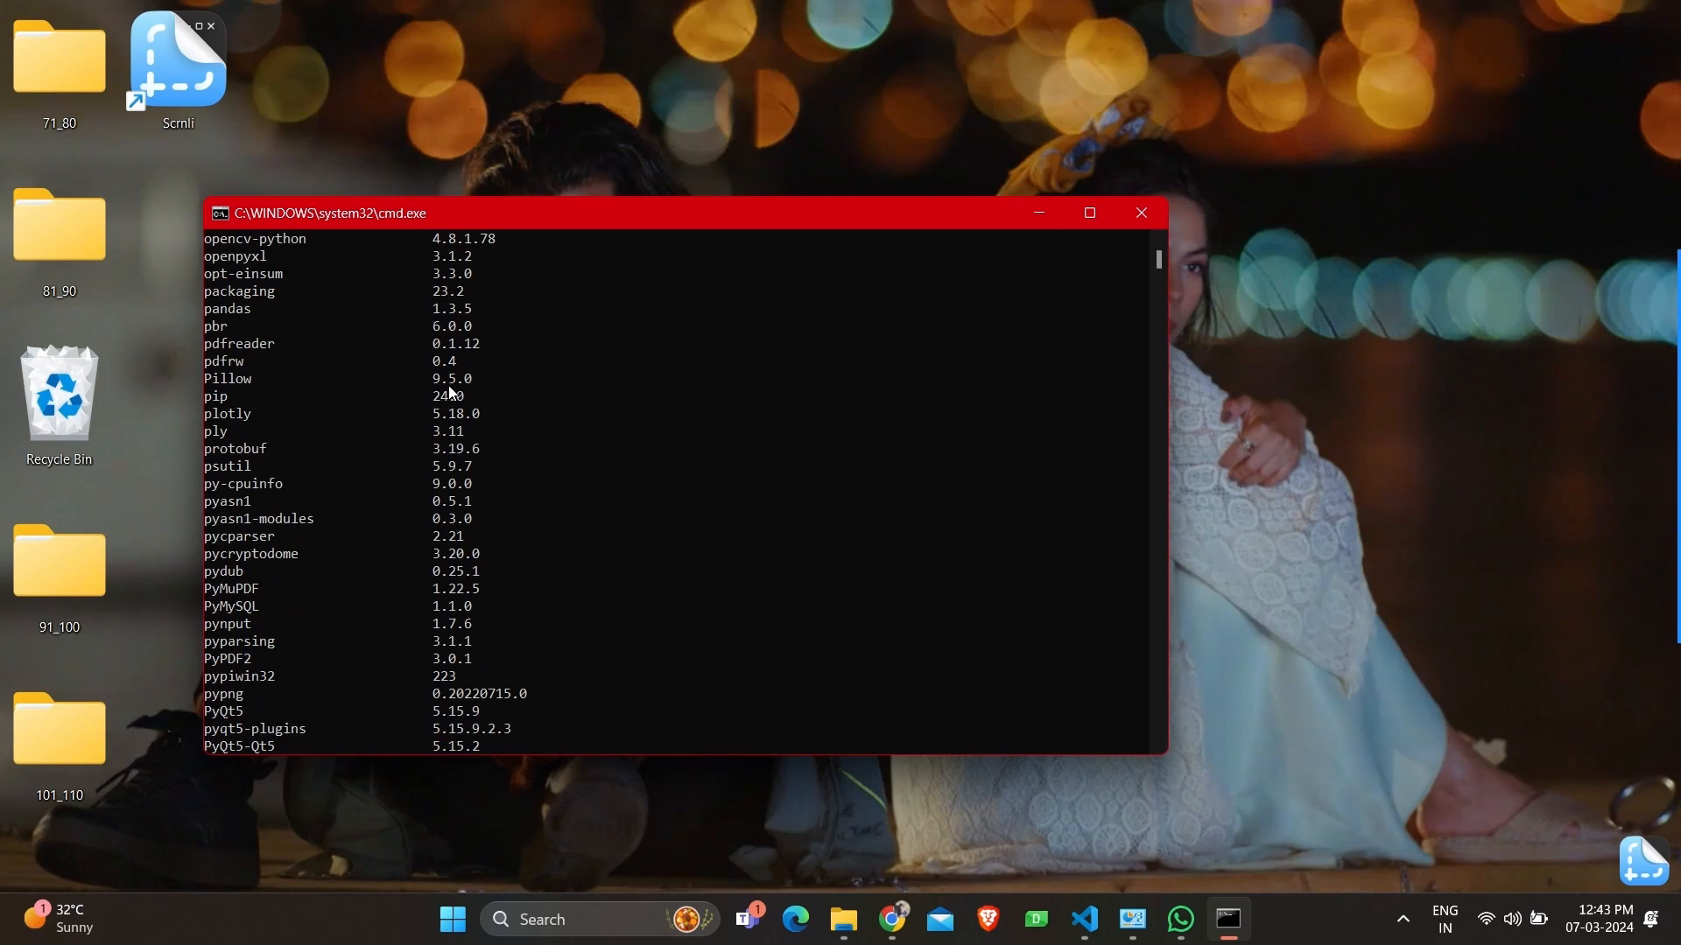
{"action": "scroll", "scroll_direction": "down", "scroll_amount": 3}
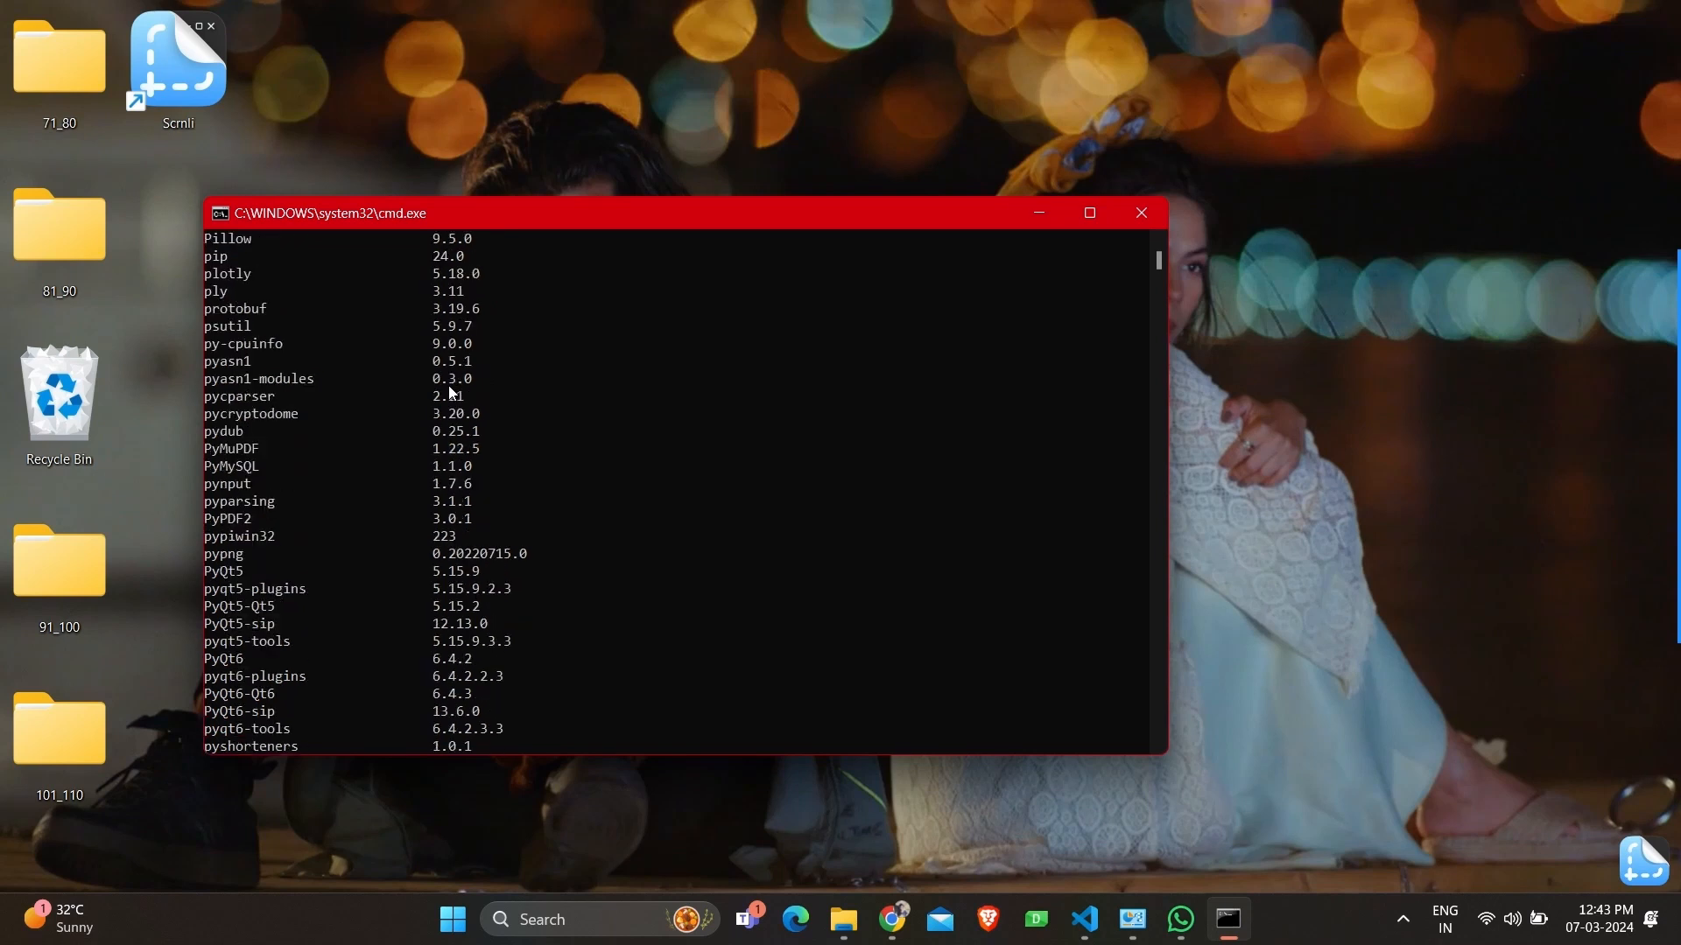
{"action": "scroll", "scroll_direction": "down", "scroll_amount": 3}
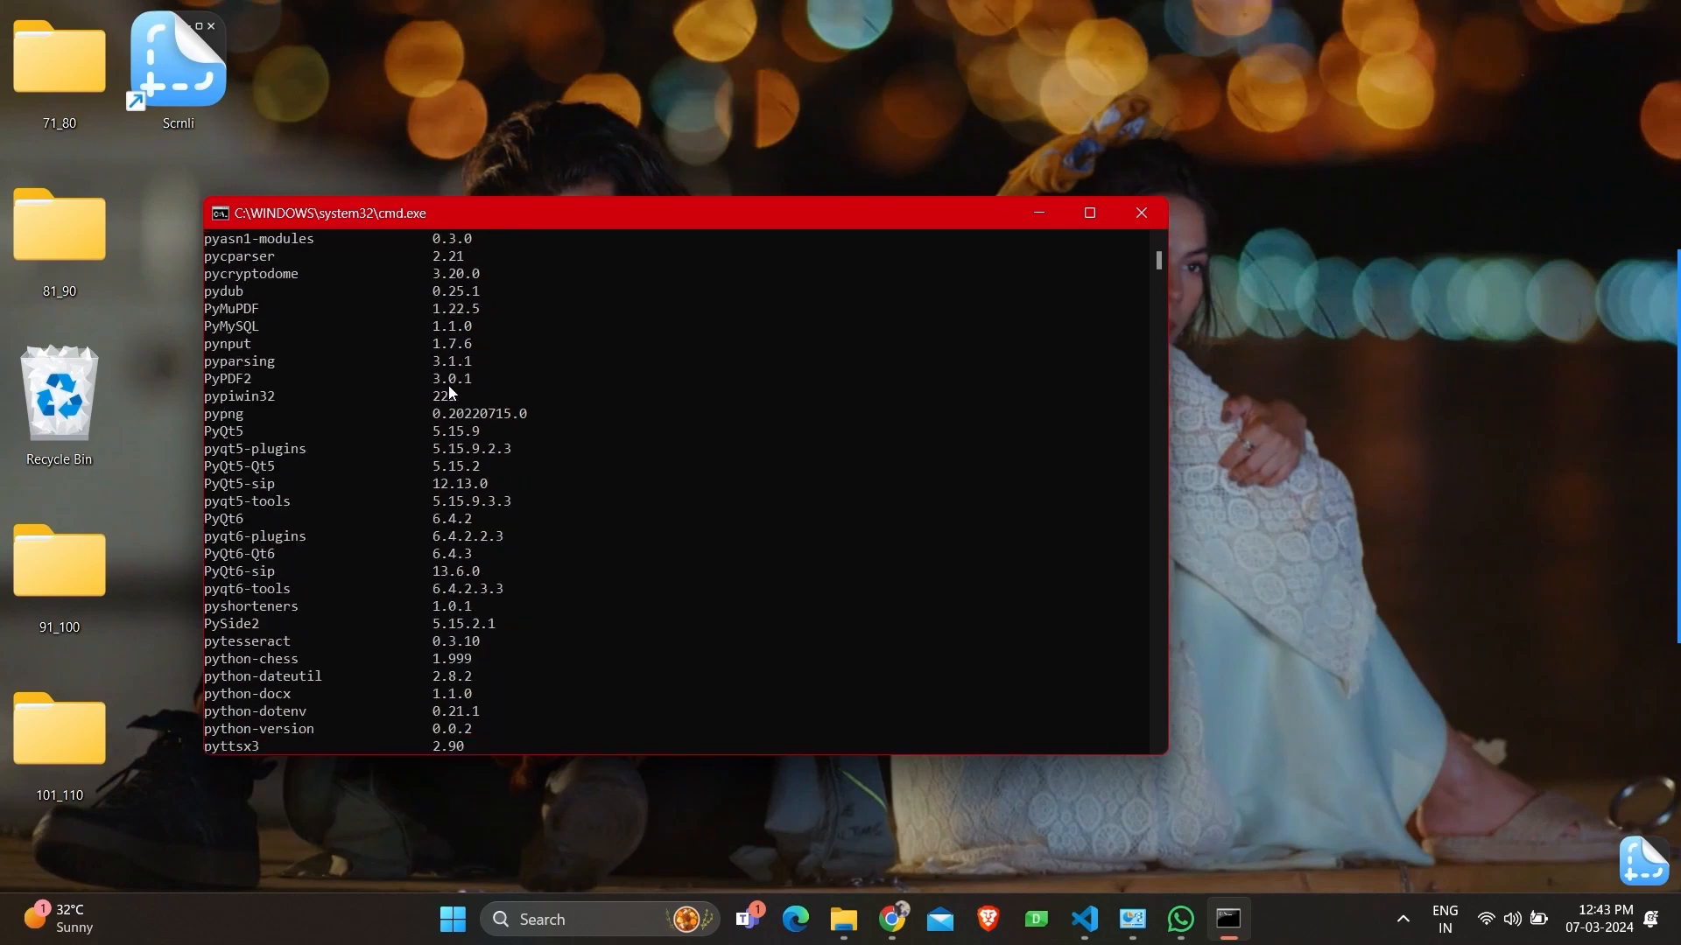
{"action": "scroll", "scroll_direction": "down", "scroll_amount": 3}
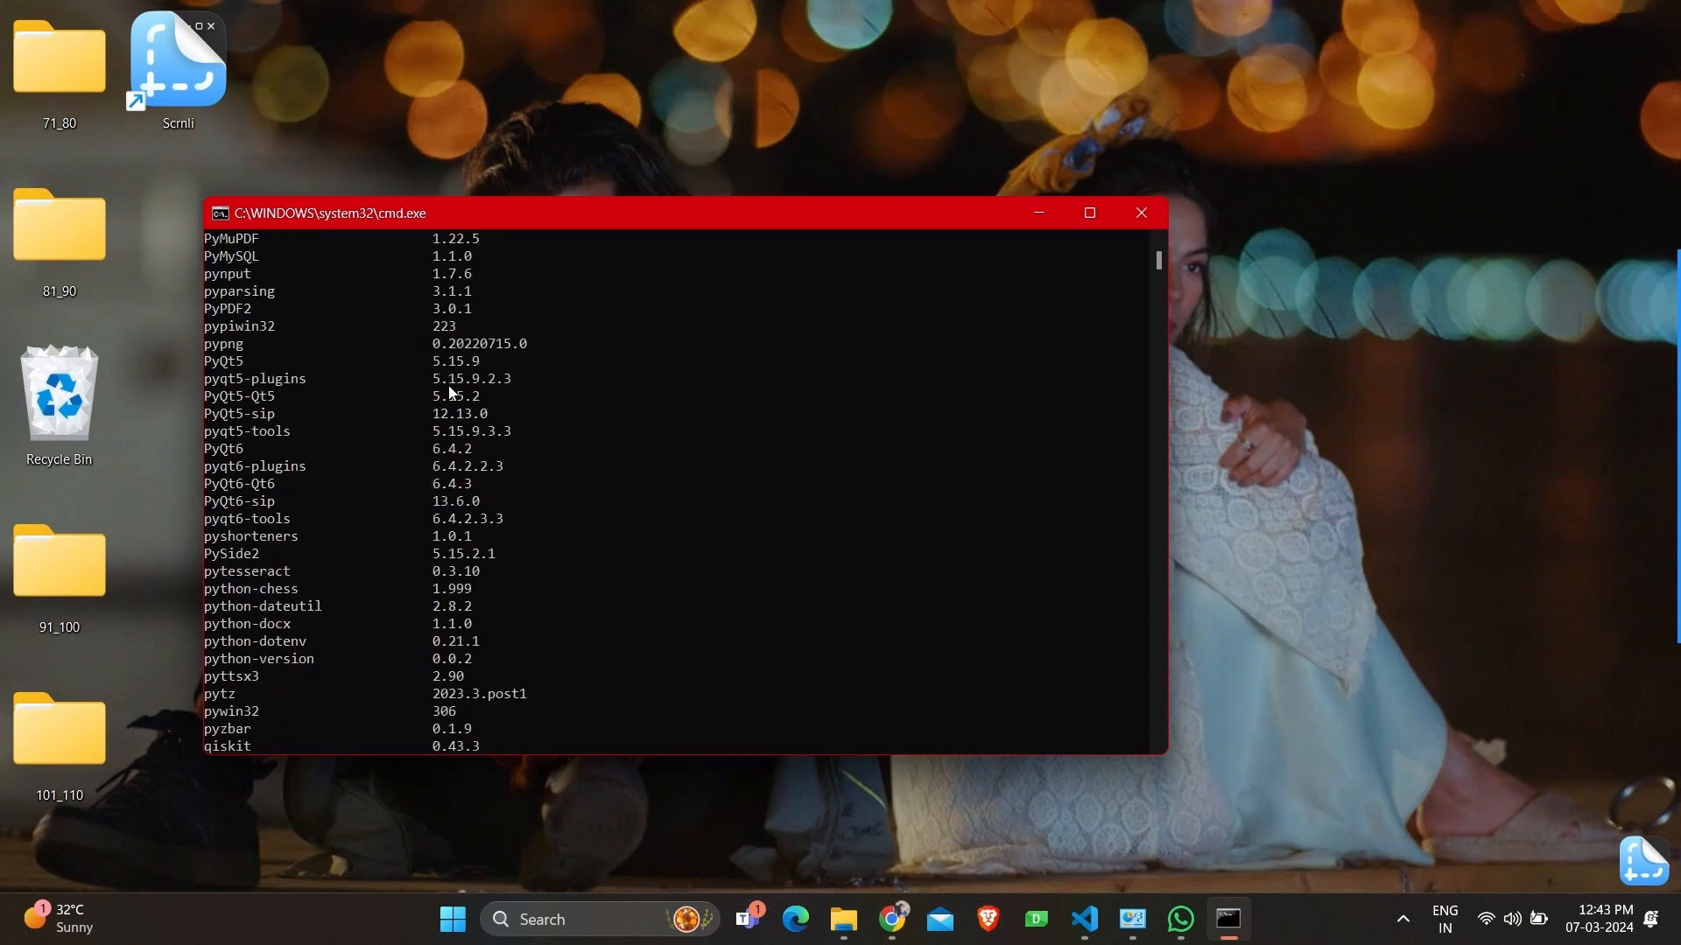
{"action": "scroll", "scroll_direction": "down", "scroll_amount": 3}
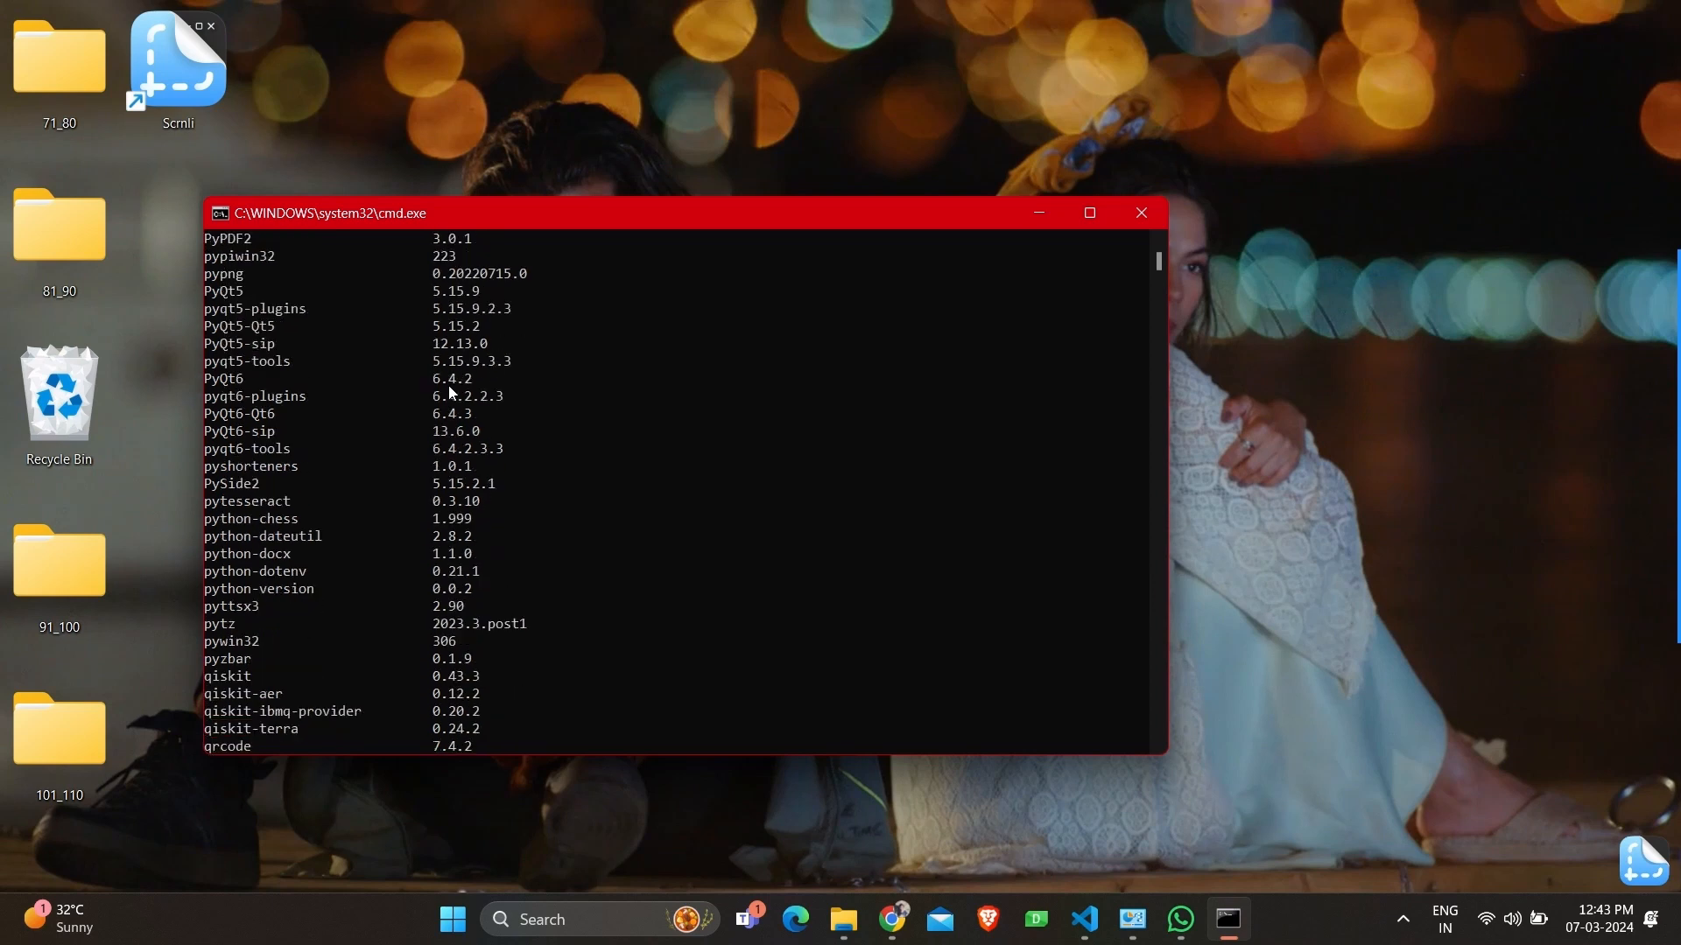
{"action": "scroll", "scroll_direction": "down", "scroll_amount": 3}
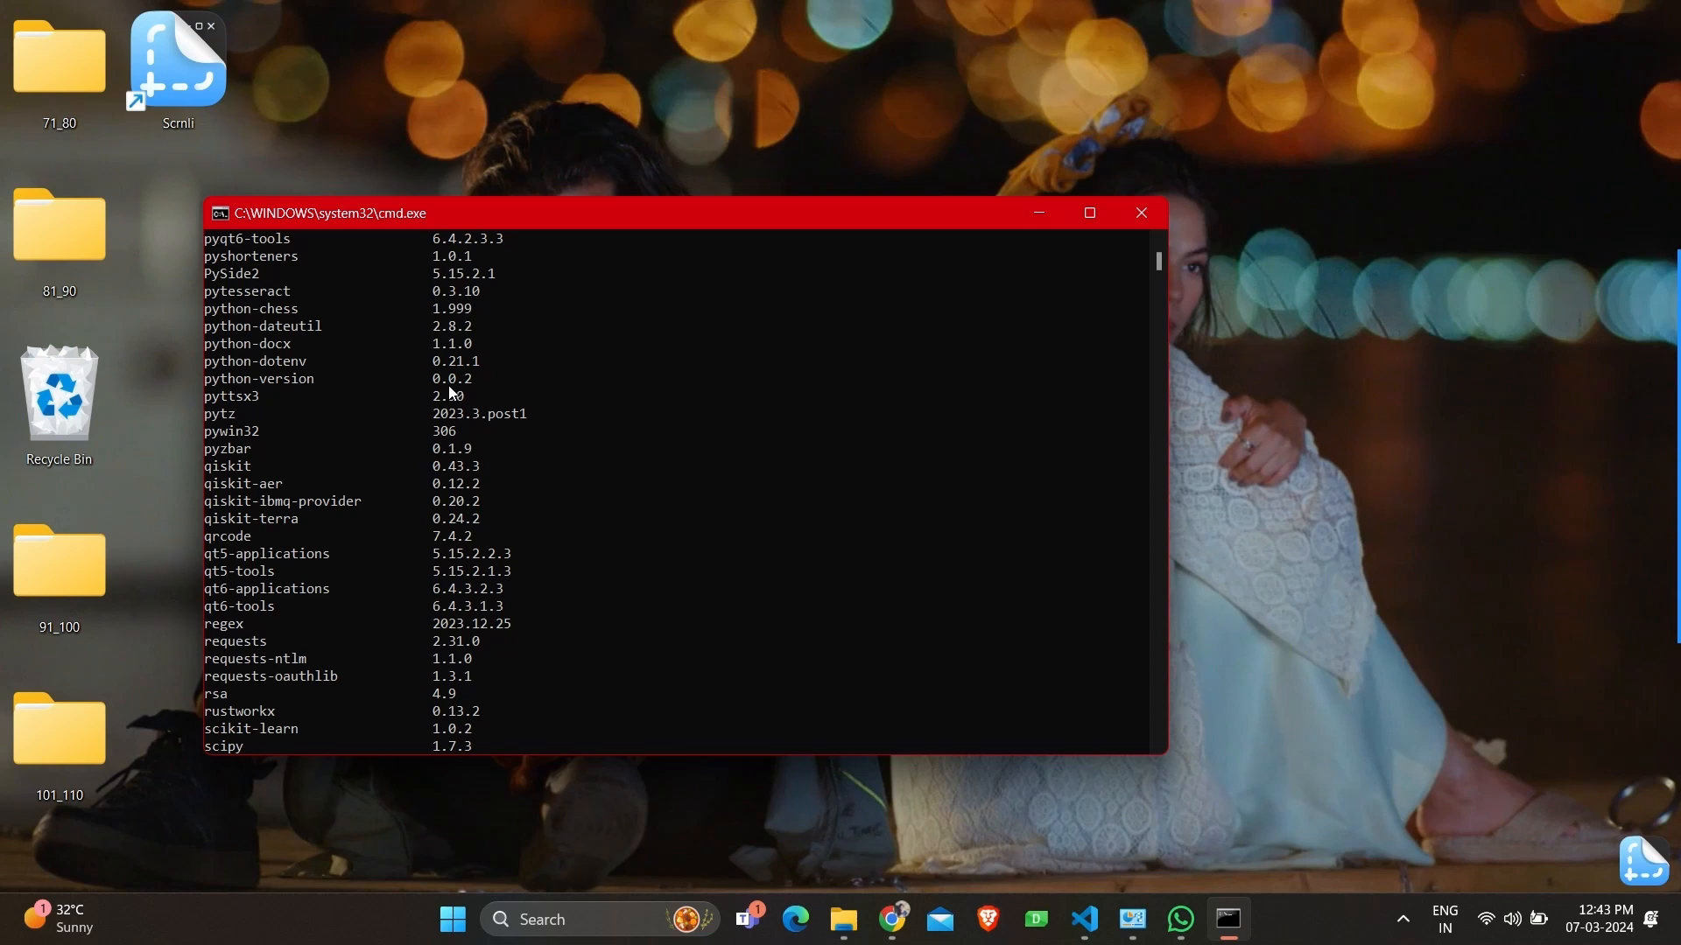
{"action": "scroll", "scroll_direction": "down", "scroll_amount": 3}
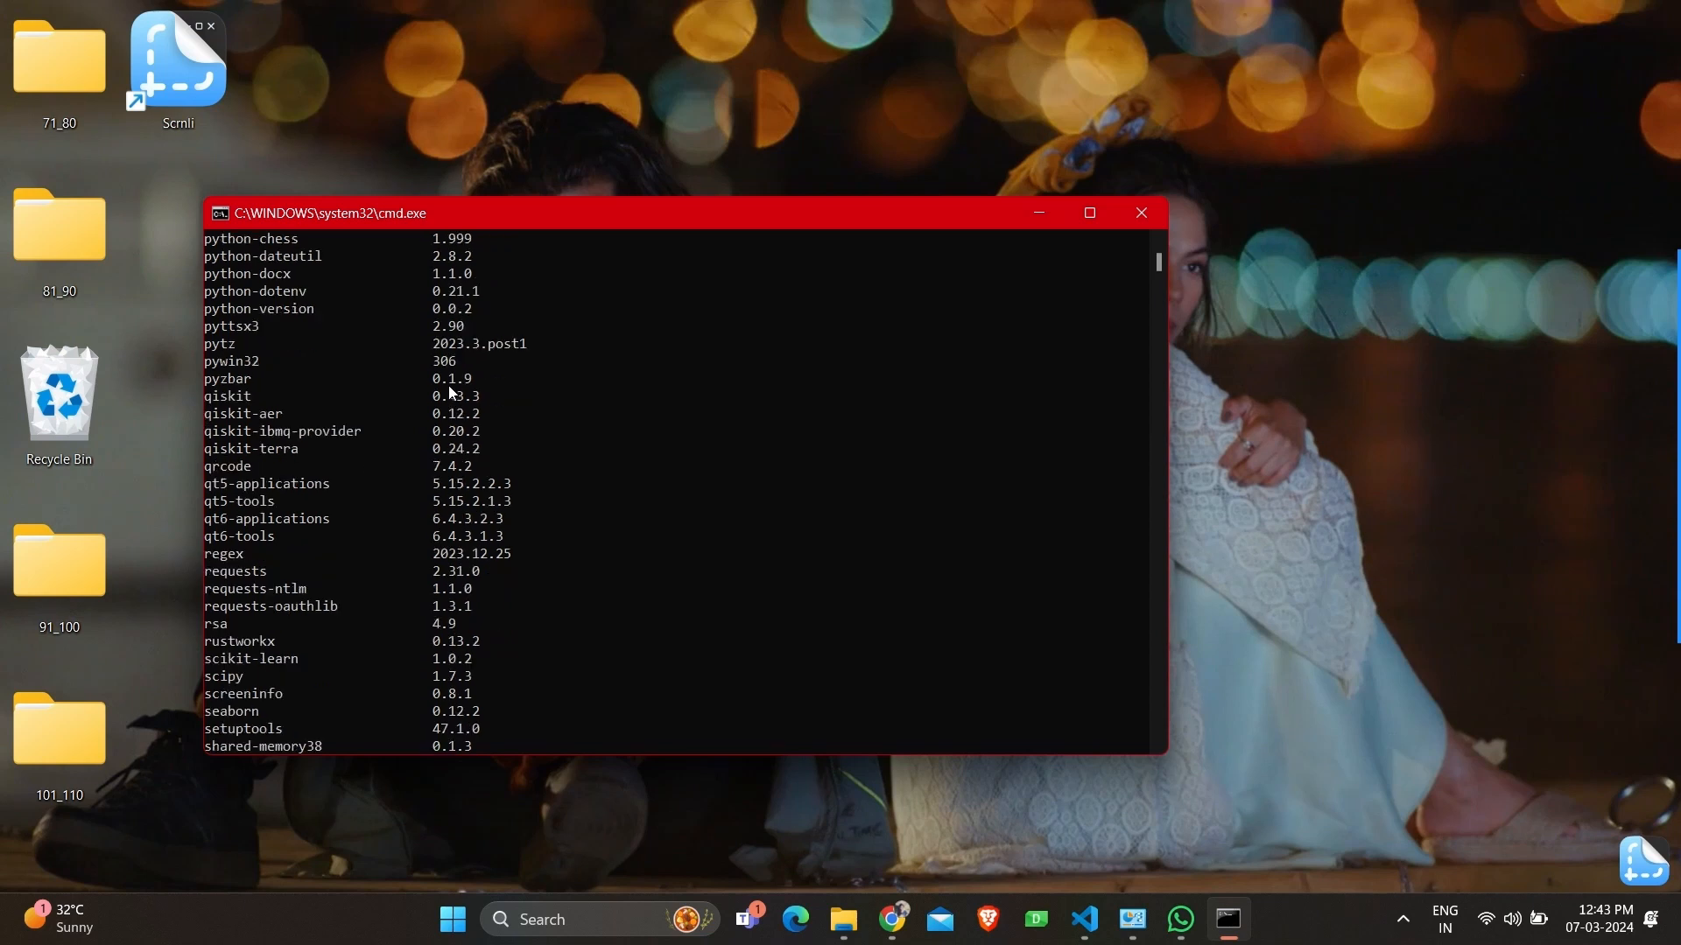
{"action": "scroll", "scroll_direction": "down", "scroll_amount": 3}
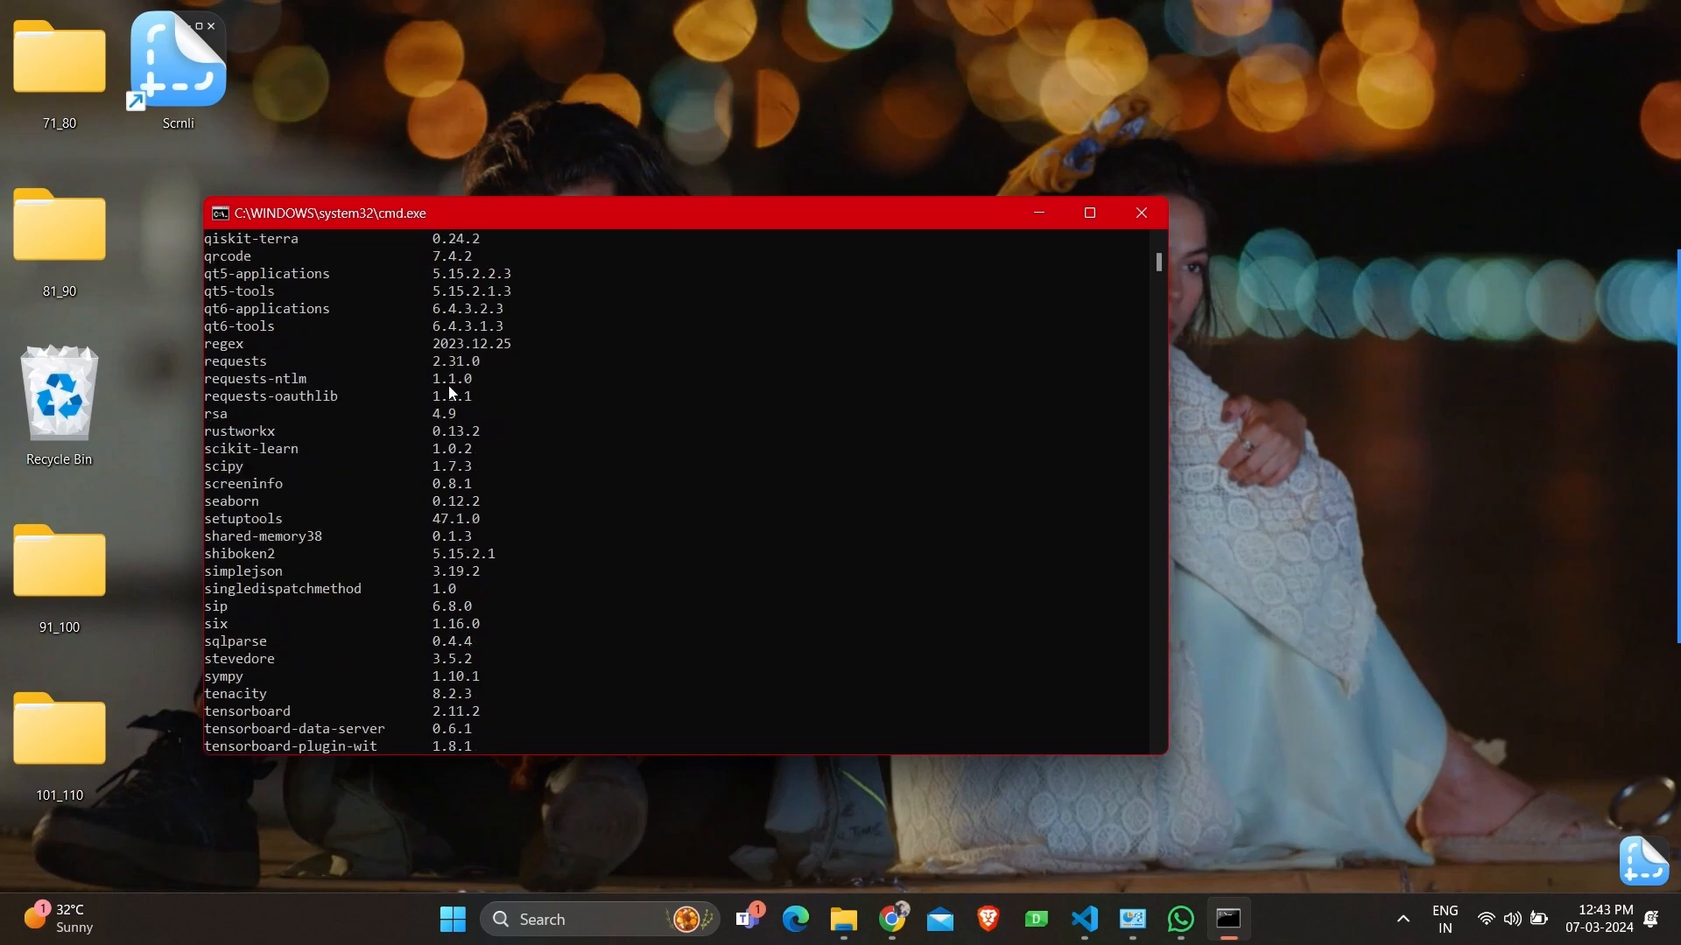
{"action": "scroll", "scroll_direction": "down", "scroll_amount": 3}
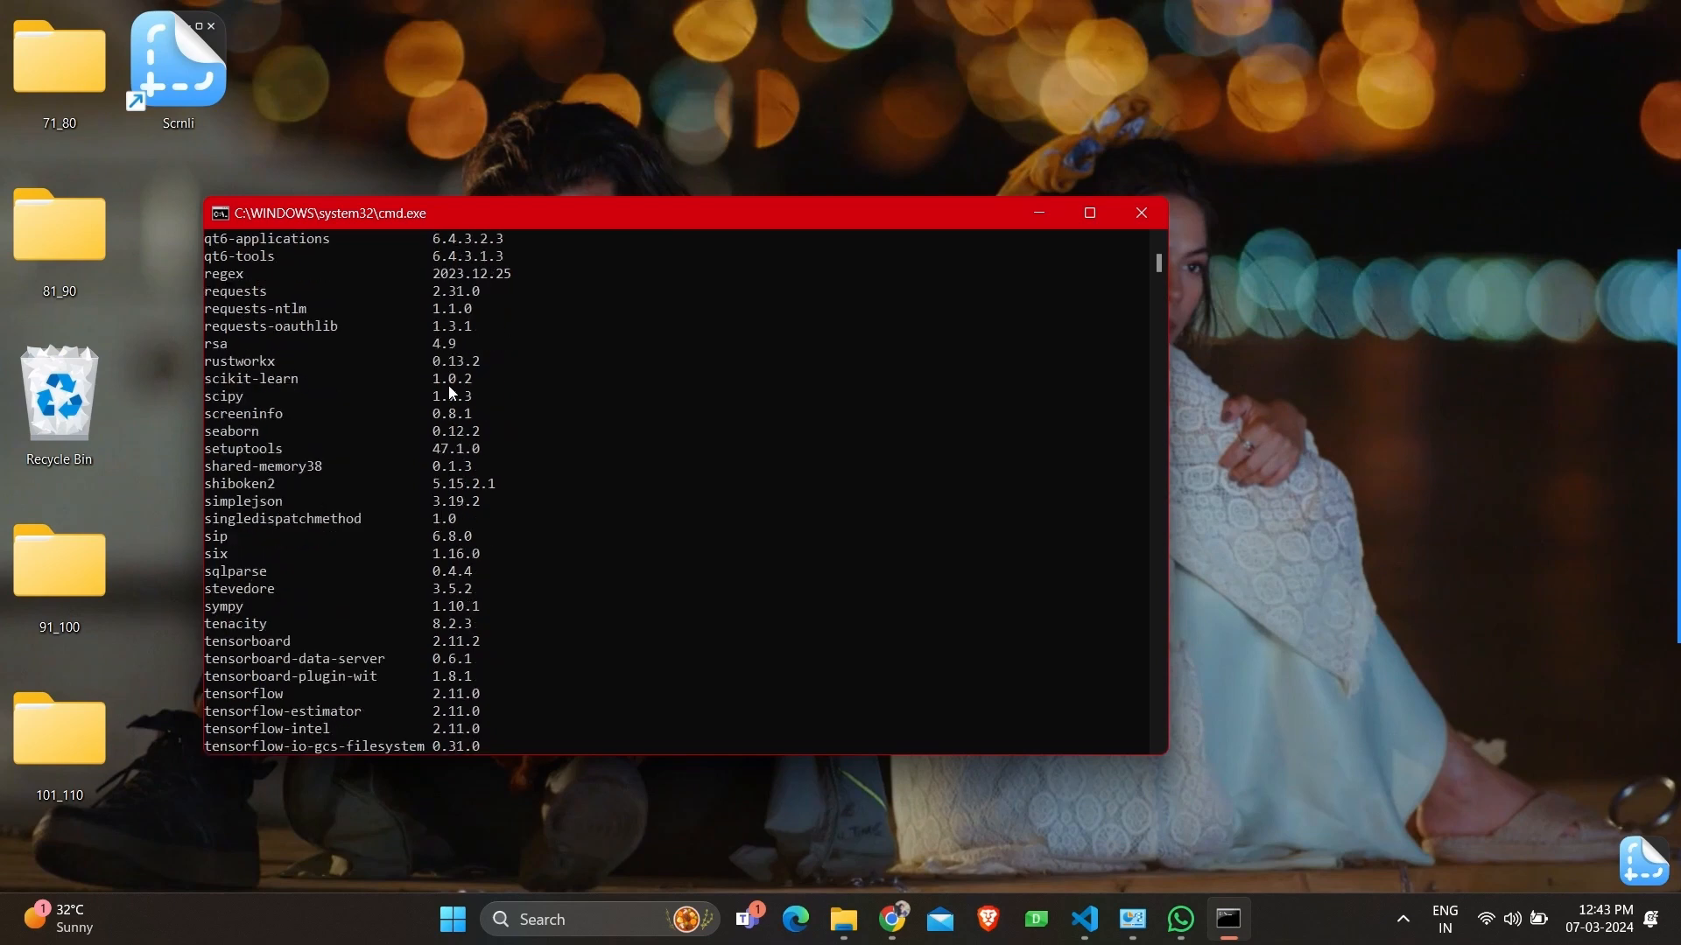
{"action": "scroll", "scroll_direction": "down", "scroll_amount": 3}
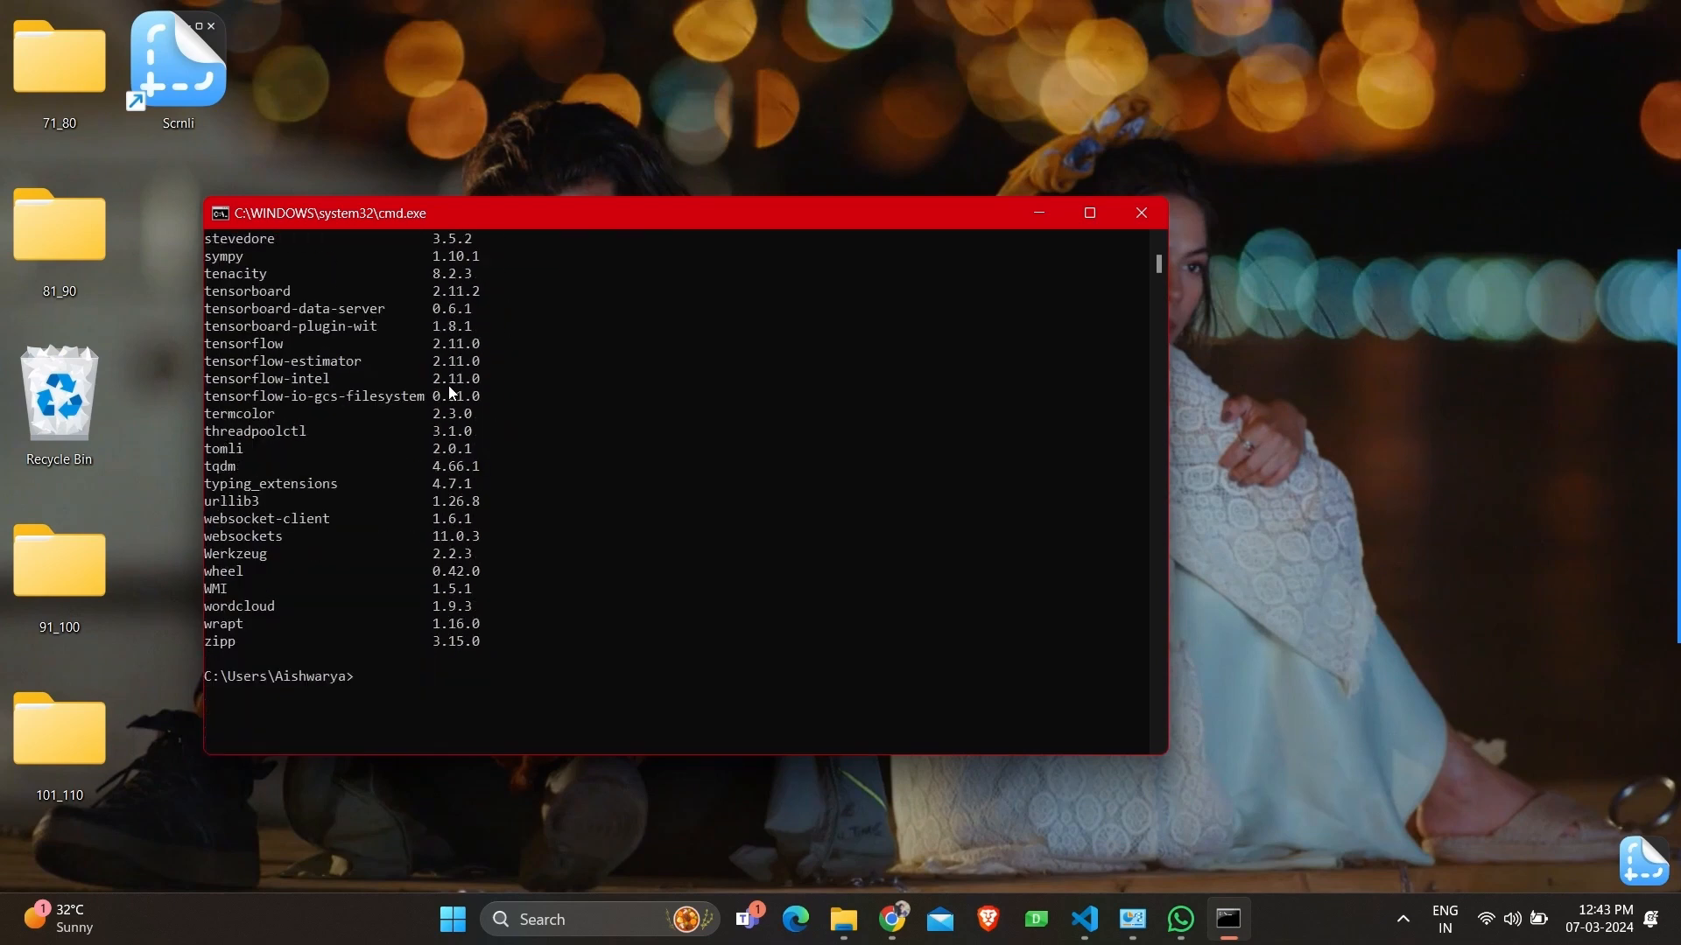
{"action": "scroll", "scroll_direction": "down", "scroll_amount": 3}
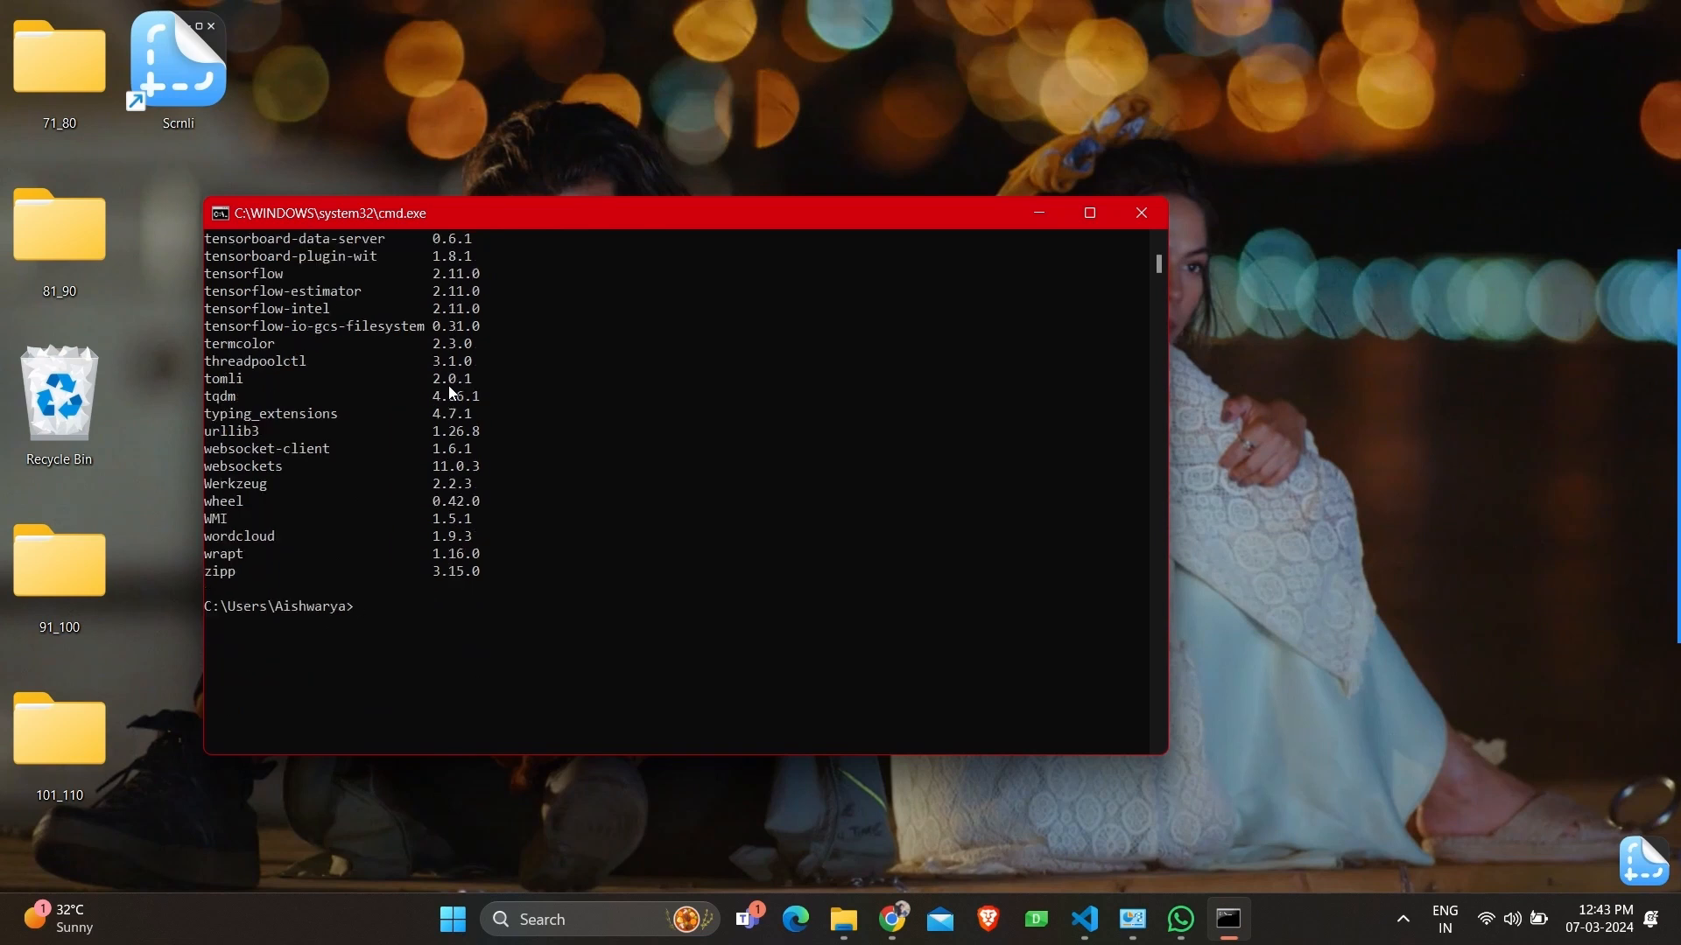
- Run pip freeze to list packages as name==version, then close Command Prompt
{"action": "type", "text": "p"}
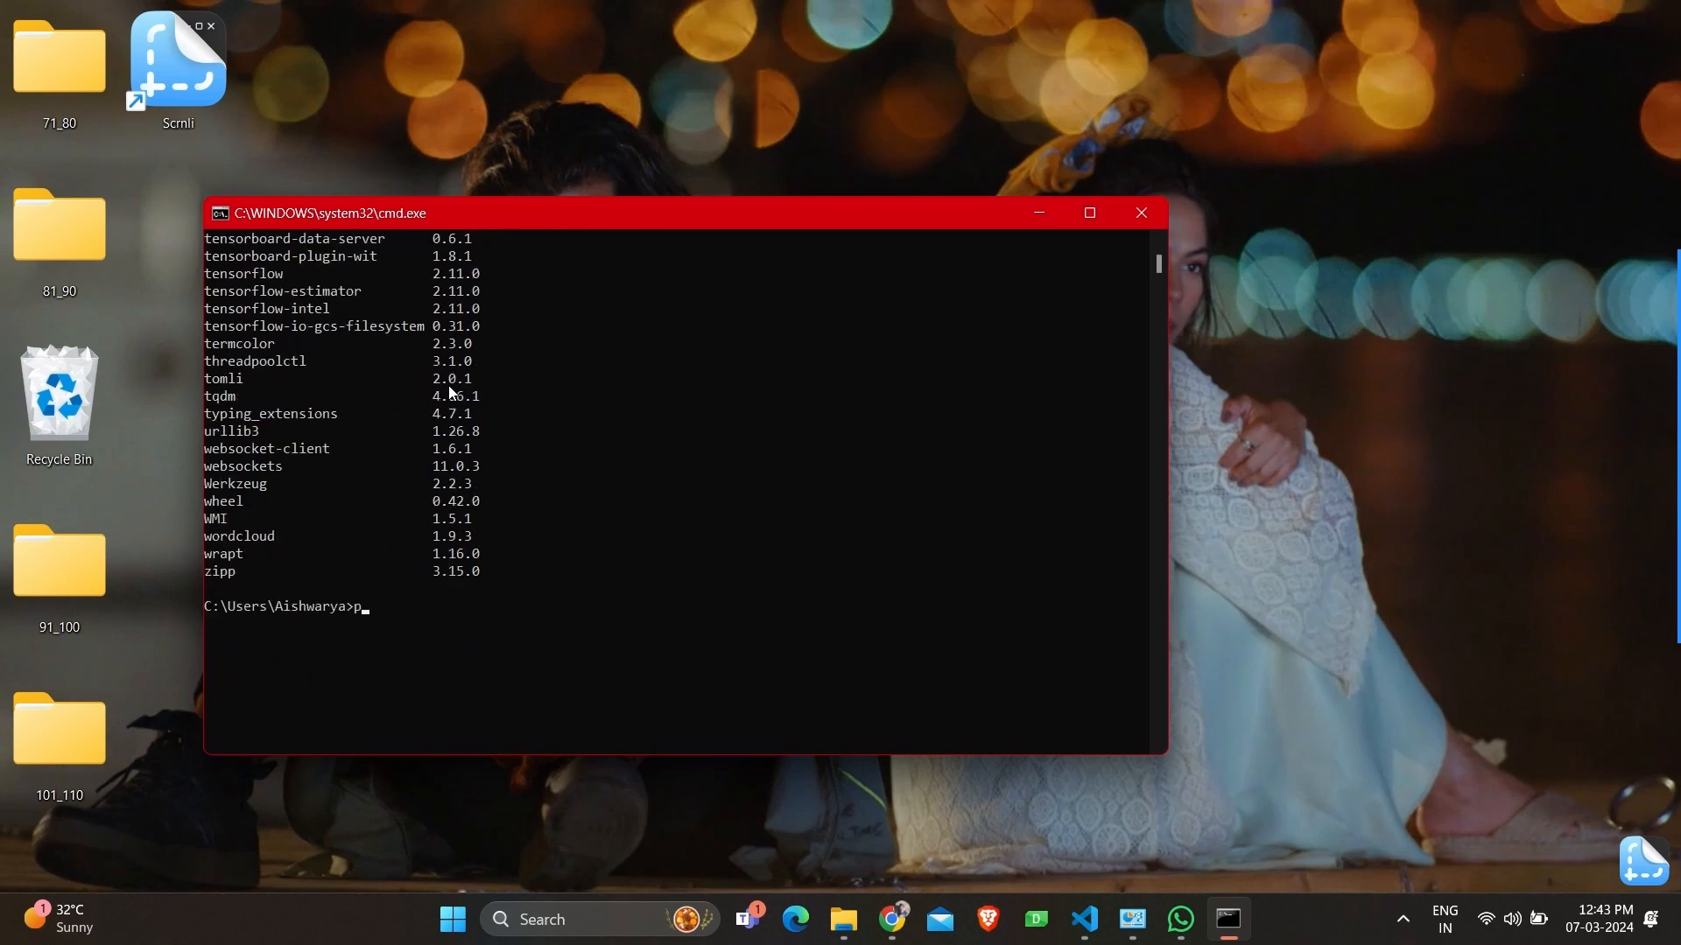
{"action": "type", "text": "ip fr"}
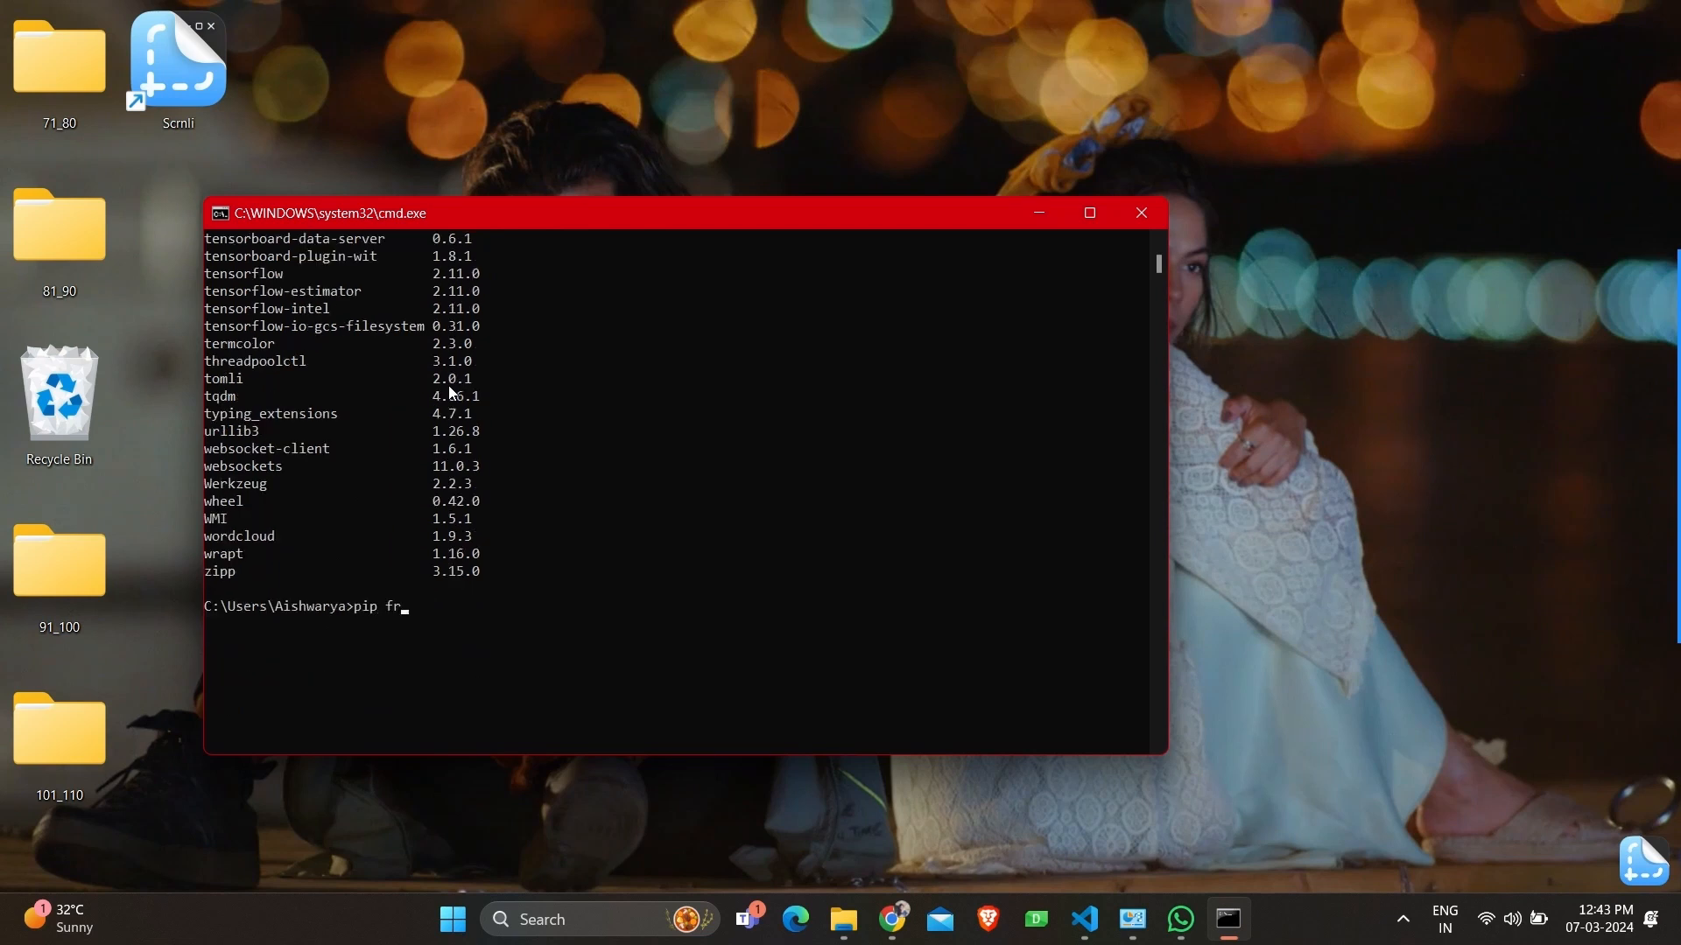
{"action": "type", "text": "eeze"}
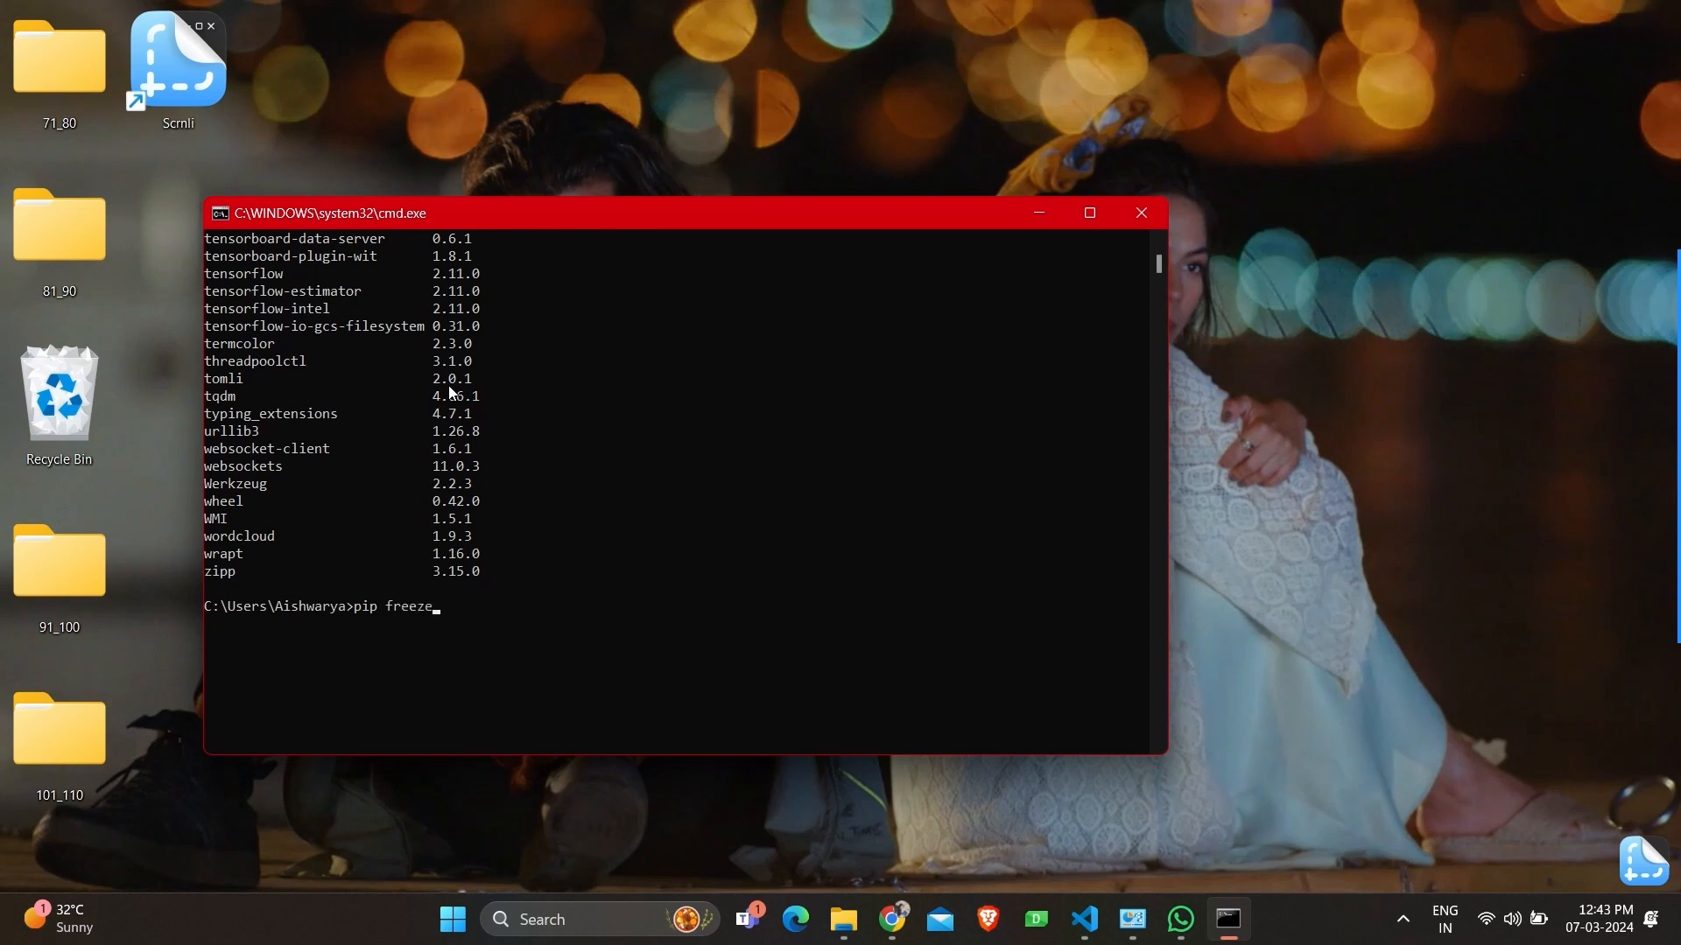
{"action": "key", "text": "Return"}
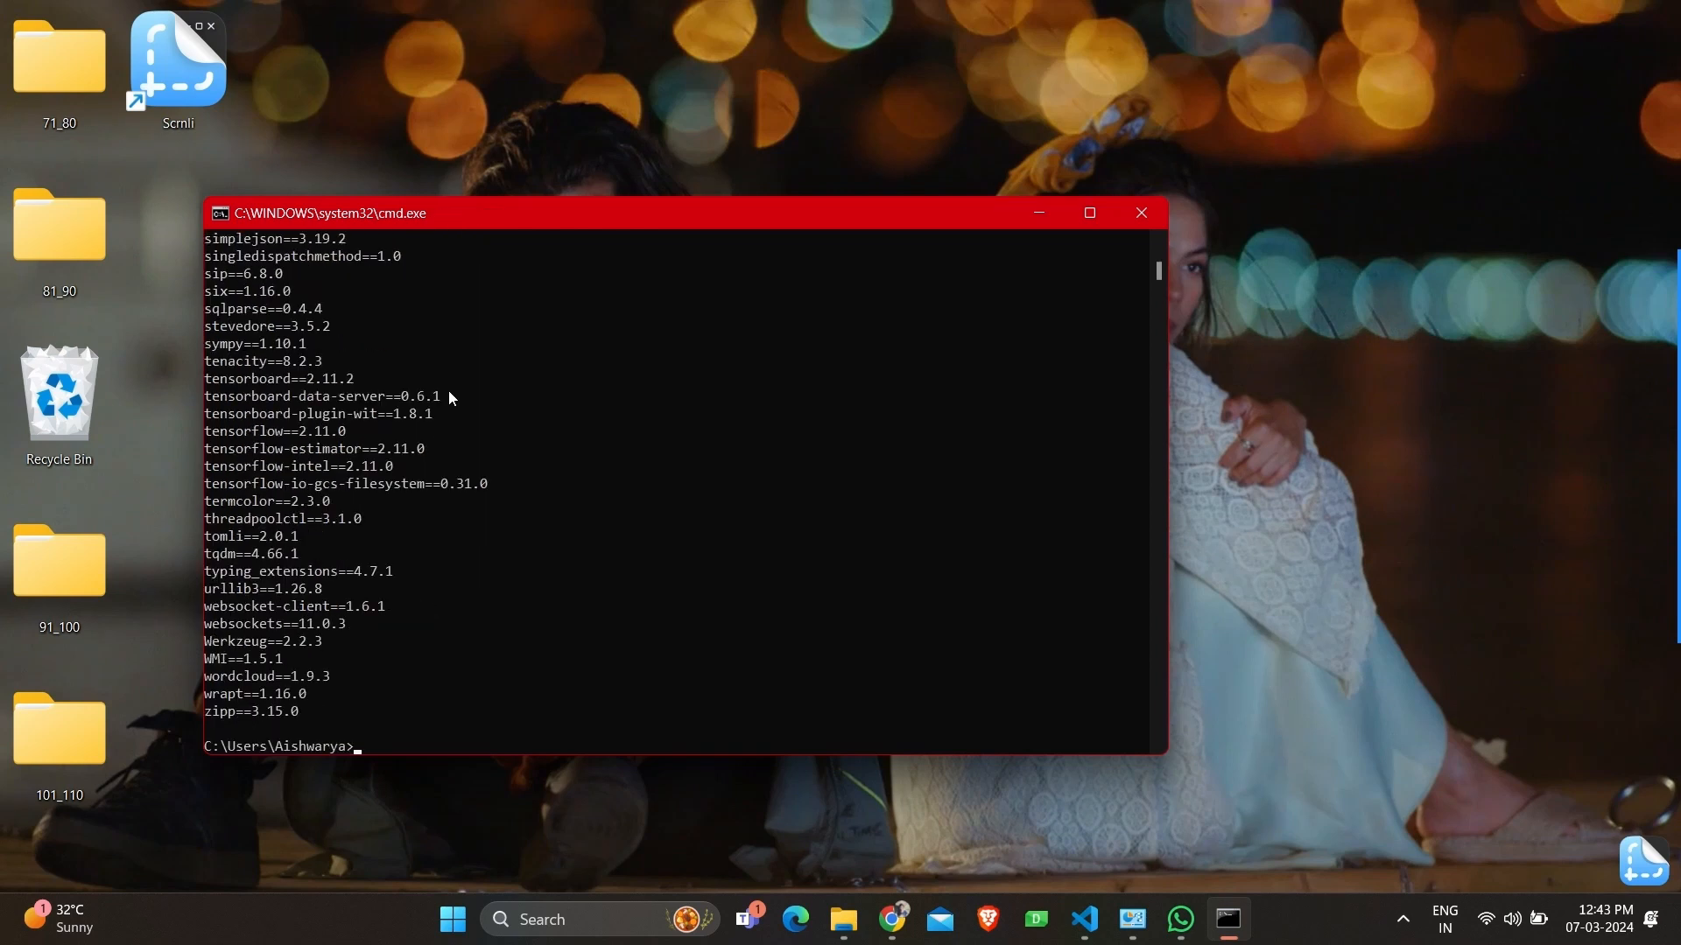
{"action": "double_click", "coordinate": [263, 711]}
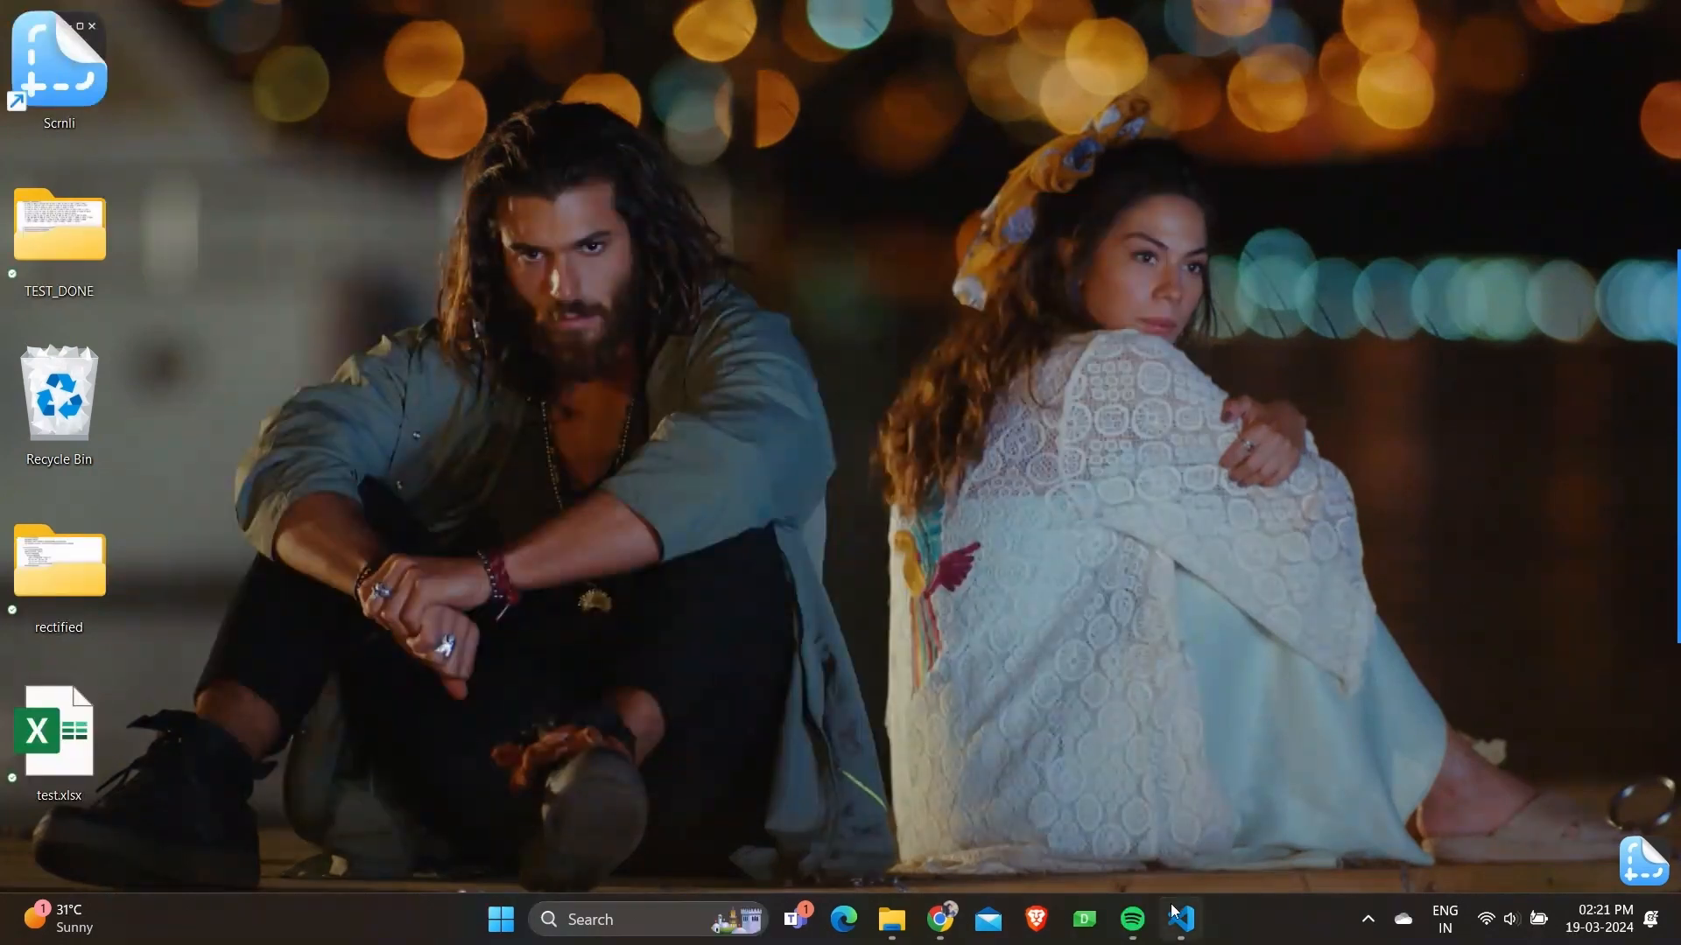
- Switch to the VS Code window showing virtual_keyboard.py
{"action": "left_click", "coordinate": [1180, 920]}
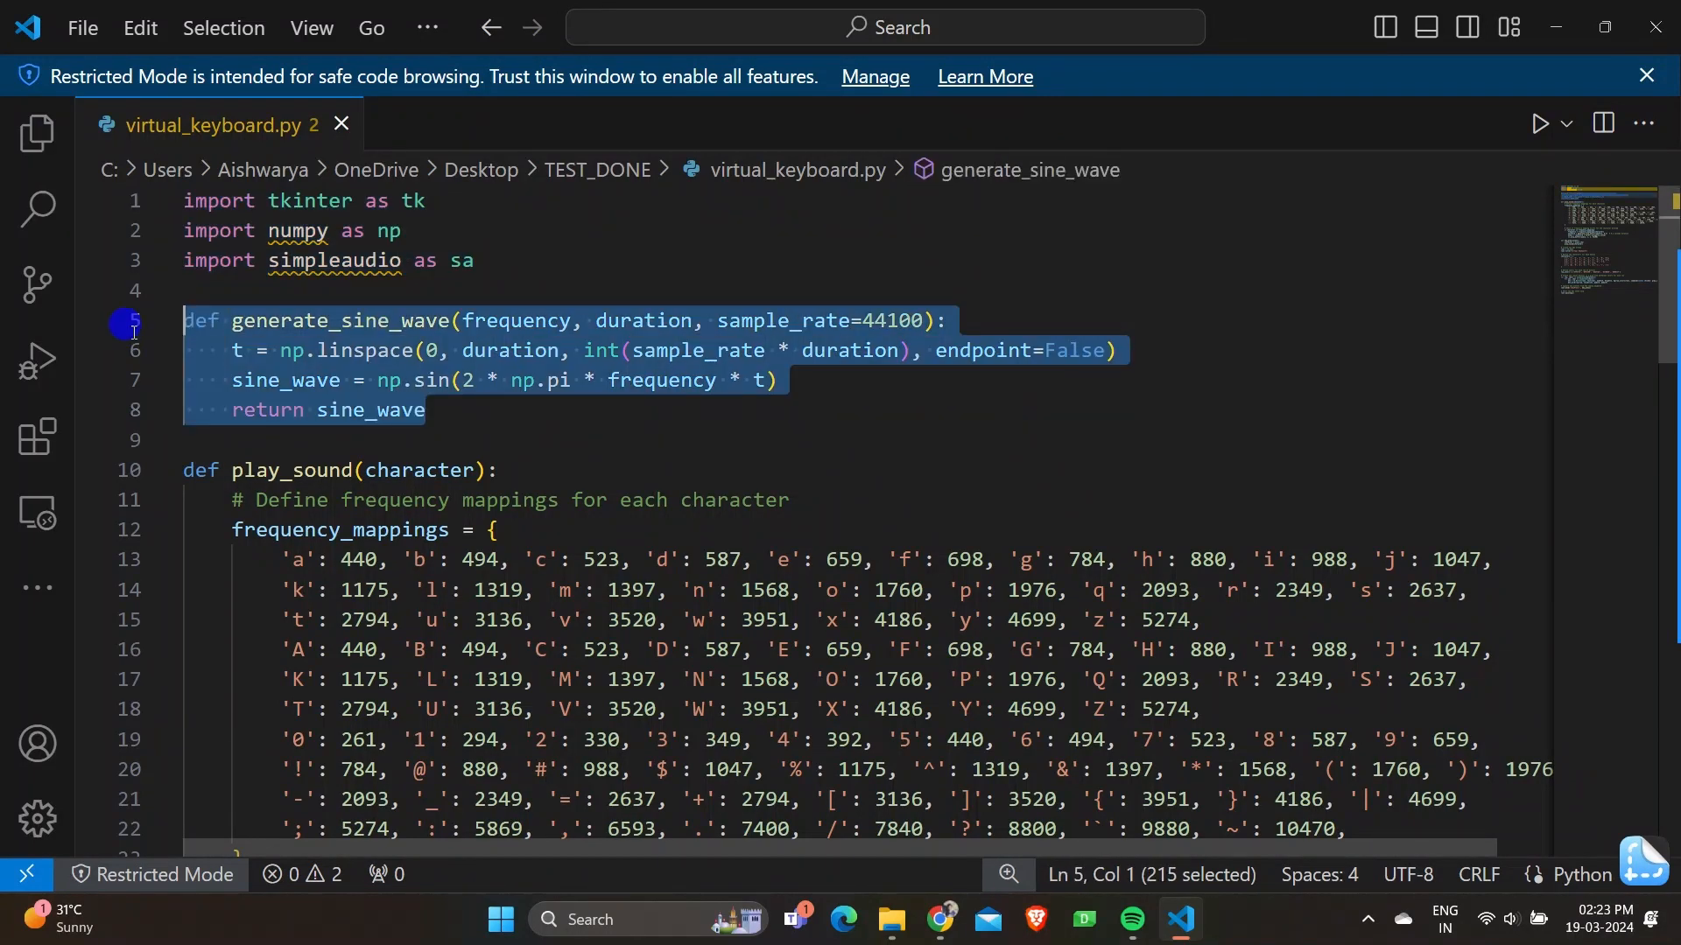
{"action": "mouse_move", "coordinate": [1091, 454]}
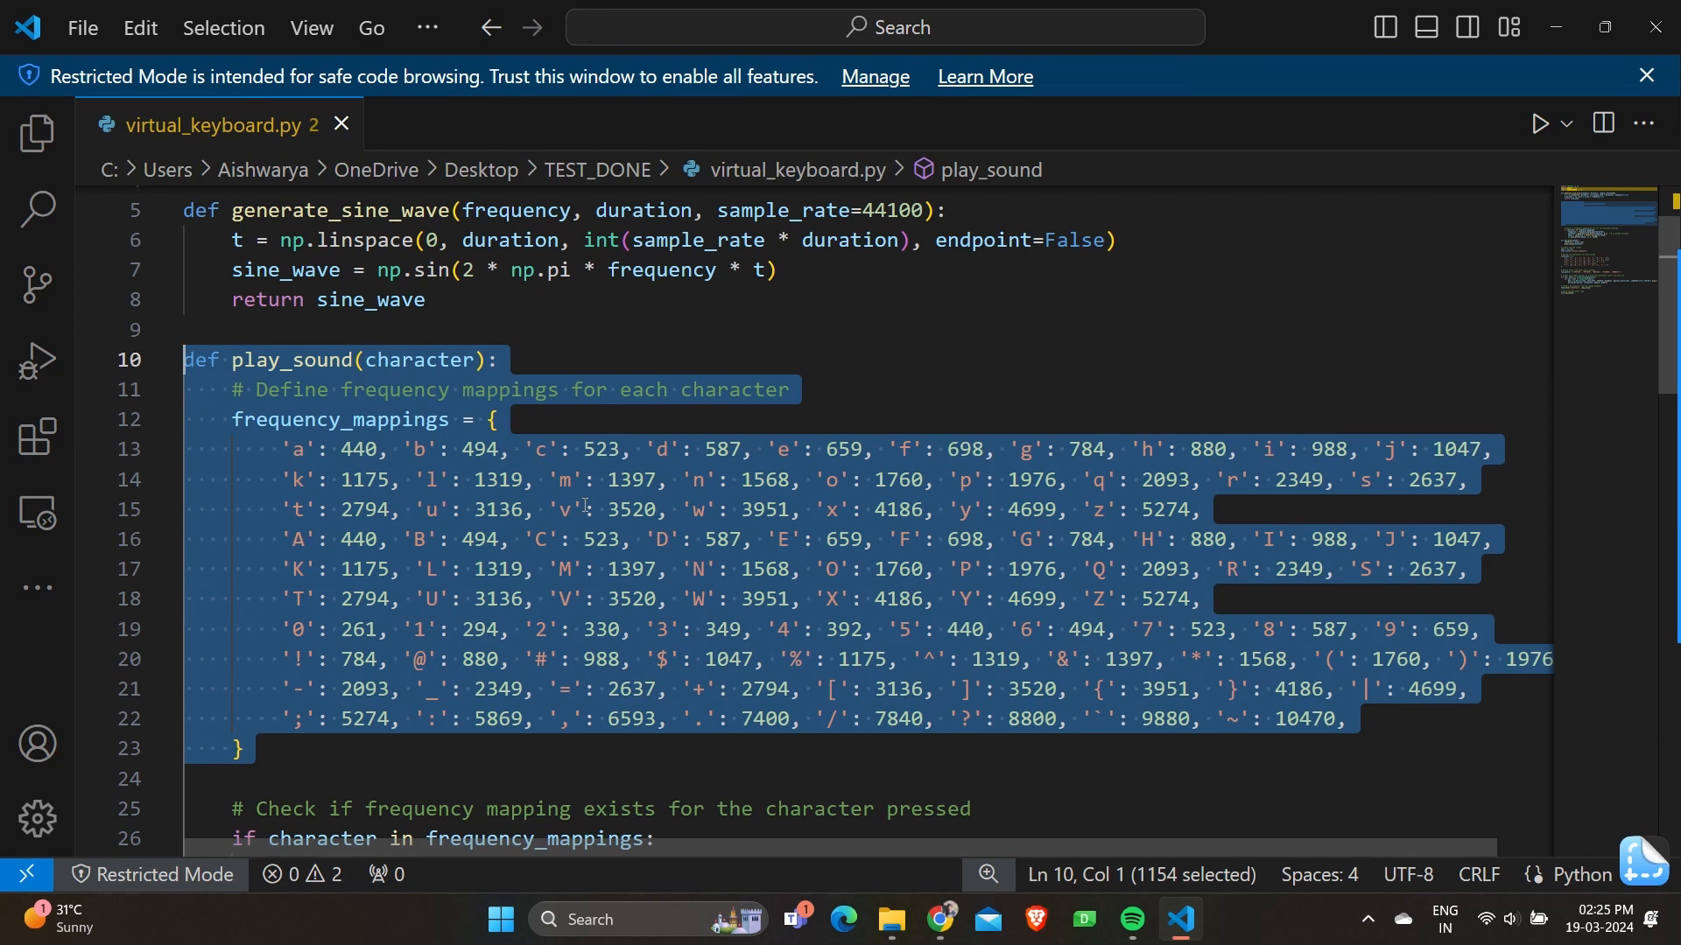
- Scroll past play_sound's frequency_mappings lookup, lines 10–23
{"action": "scroll", "scroll_direction": "down", "scroll_amount": 3}
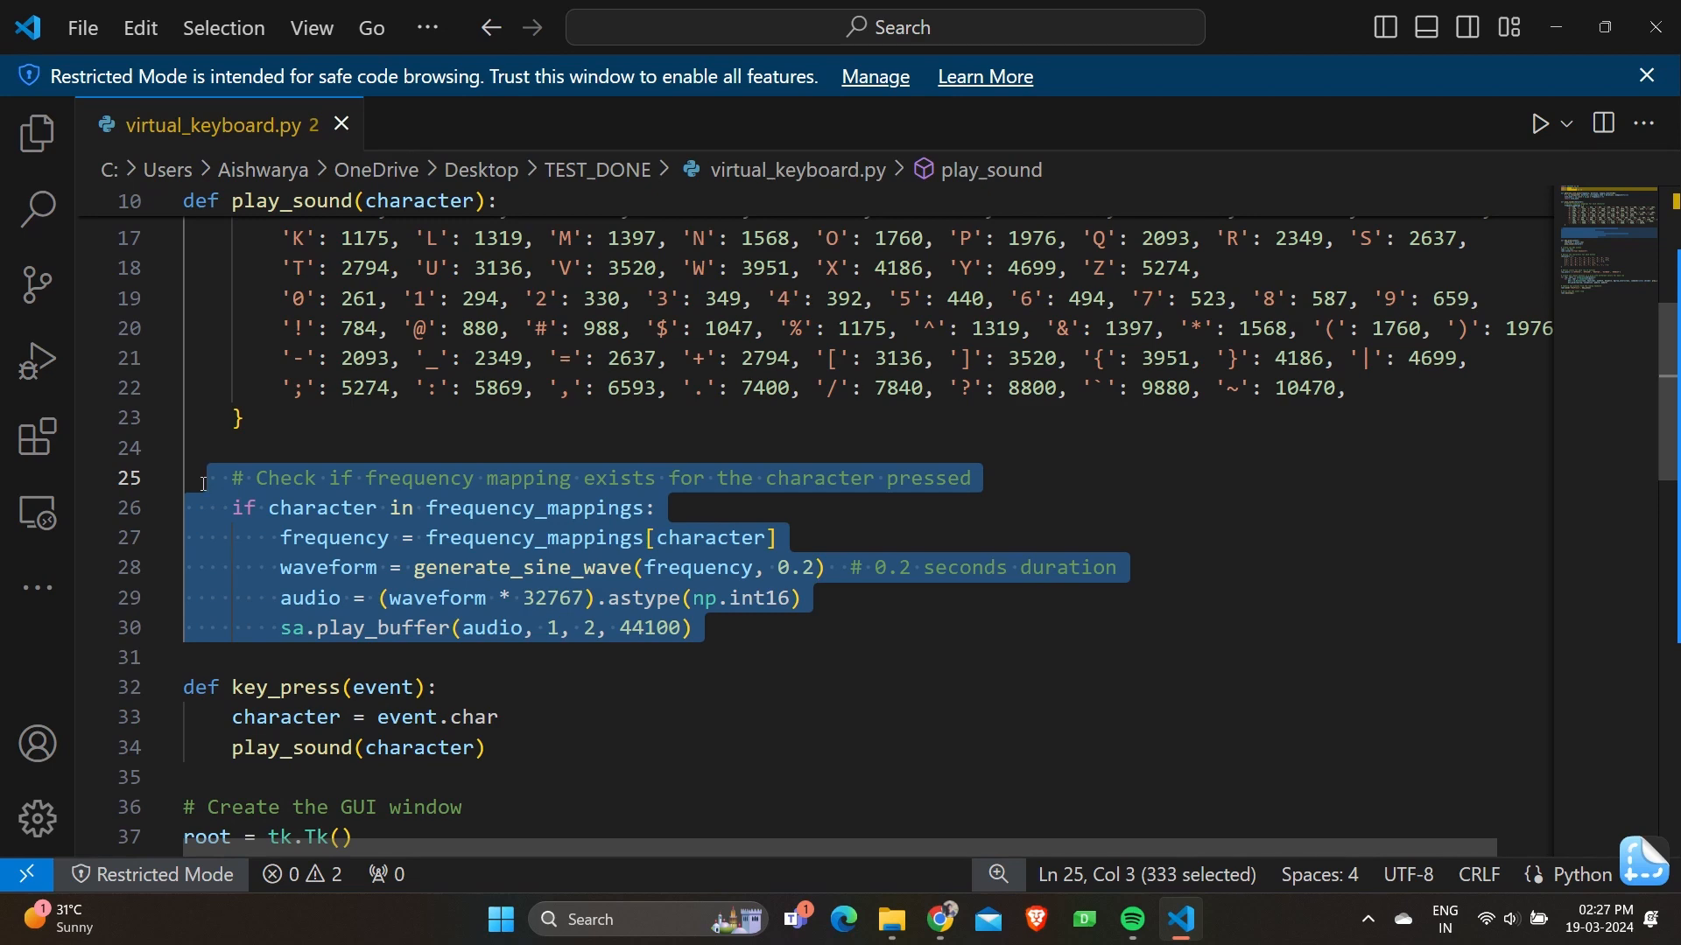
- Scroll past the tone-playing if block (lines 25–30) toward key_press
{"action": "scroll", "scroll_direction": "down", "scroll_amount": 3}
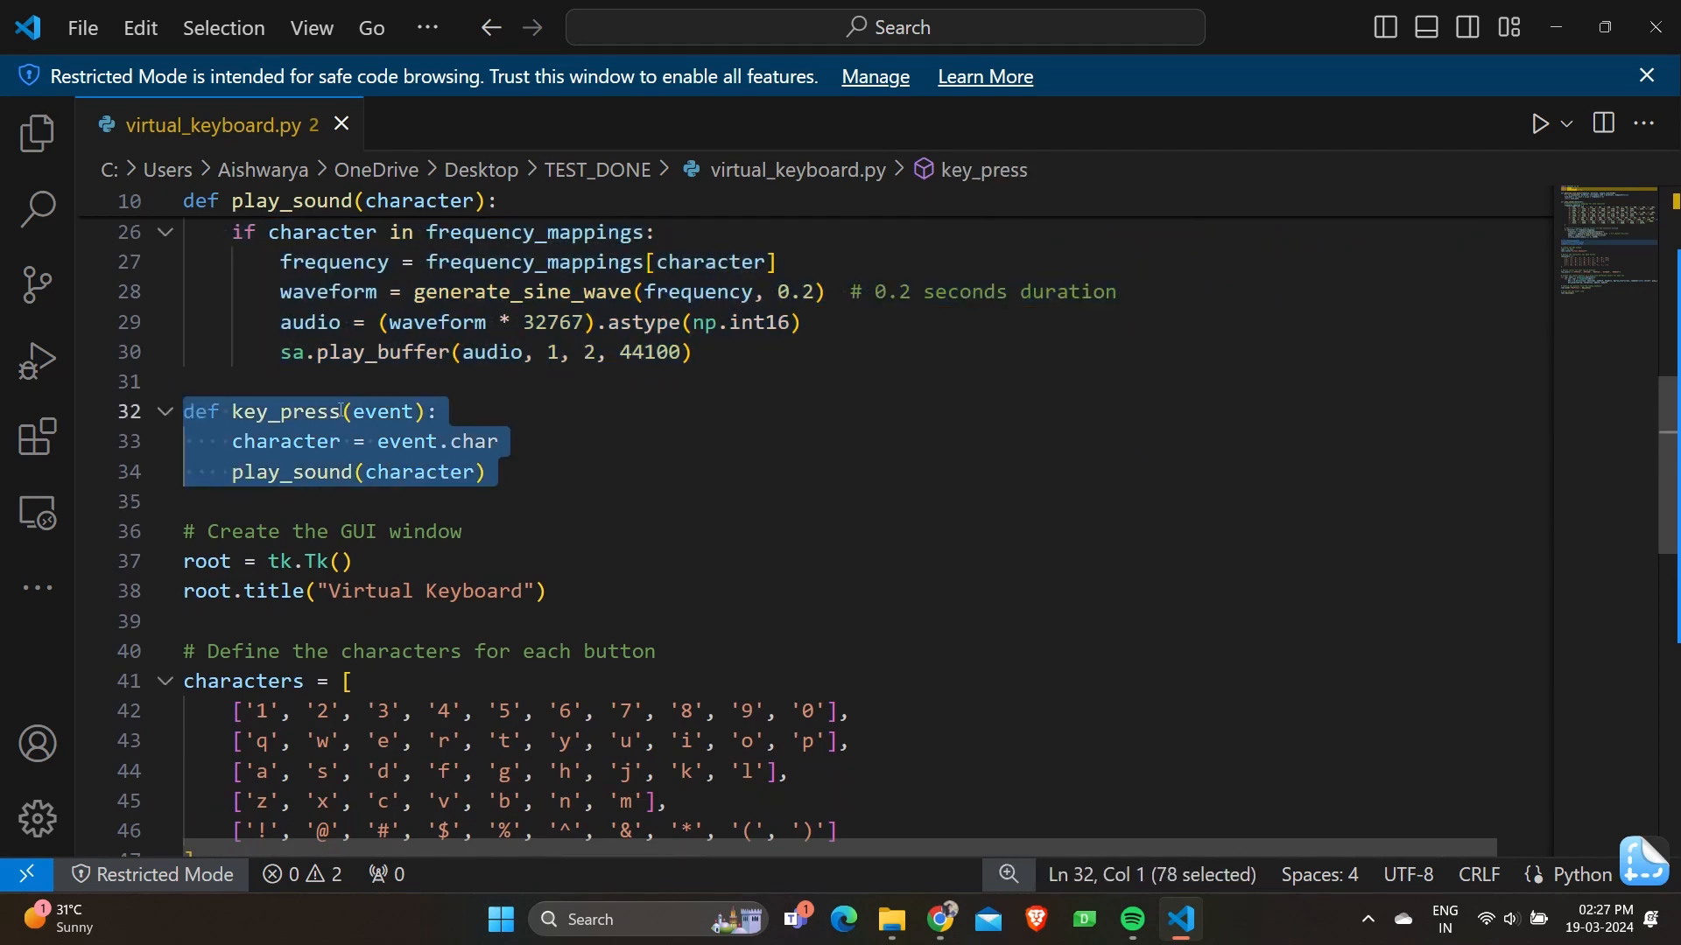
{"action": "mouse_move", "coordinate": [562, 473]}
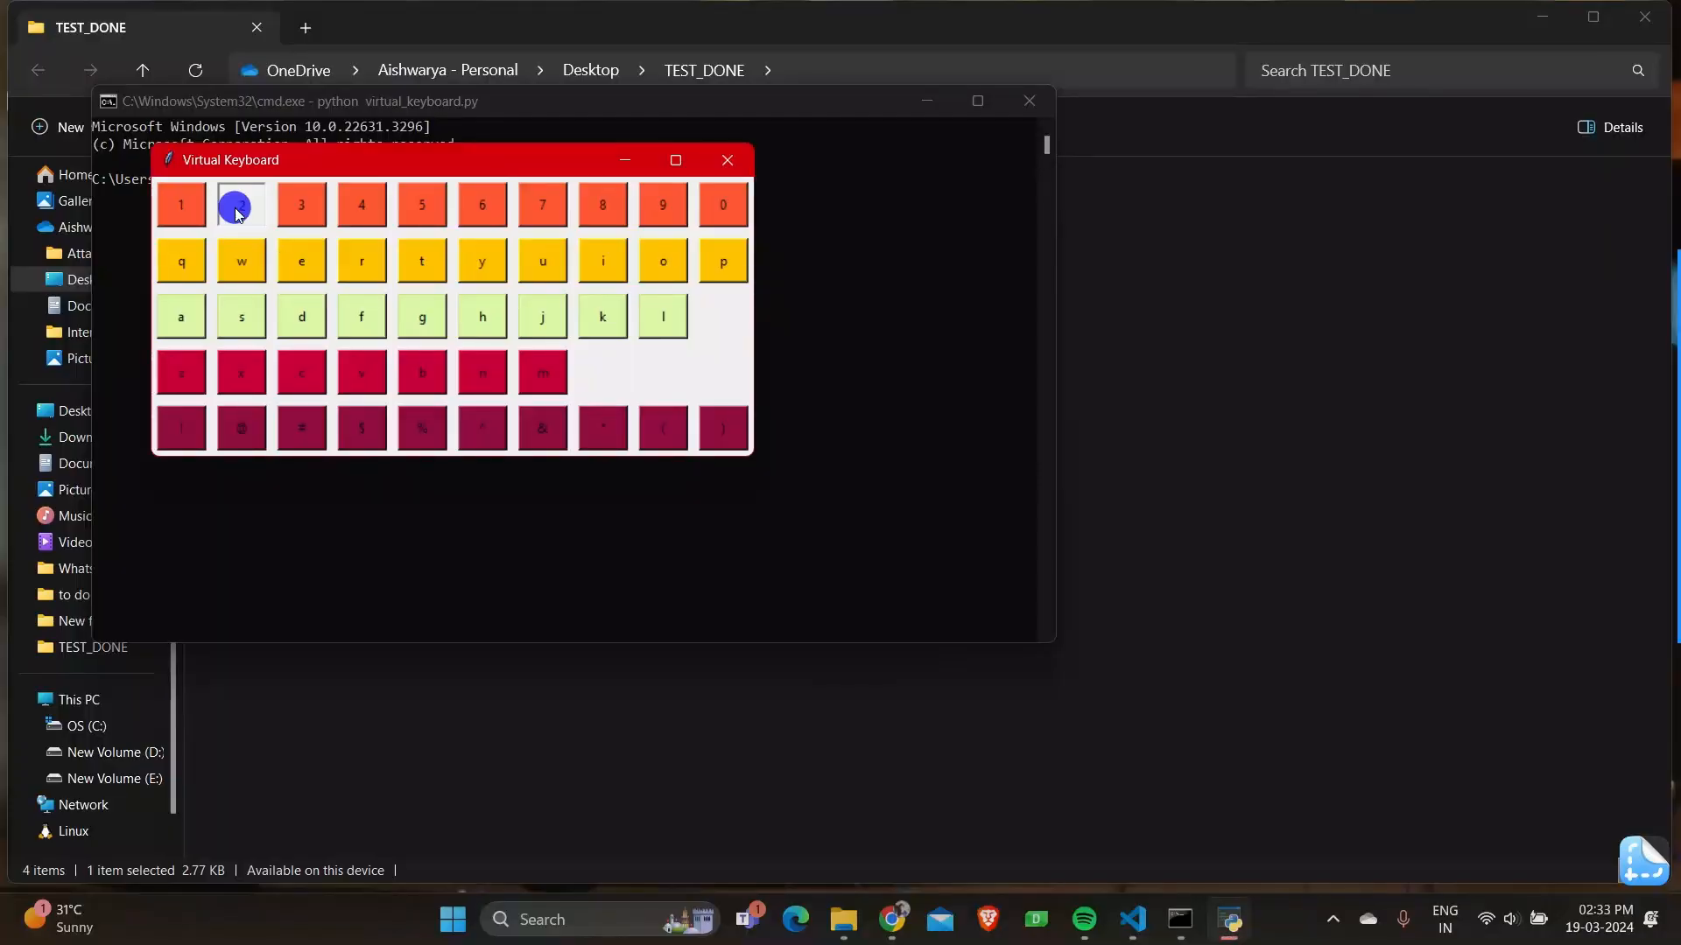
{"action": "left_click", "coordinate": [240, 205]}
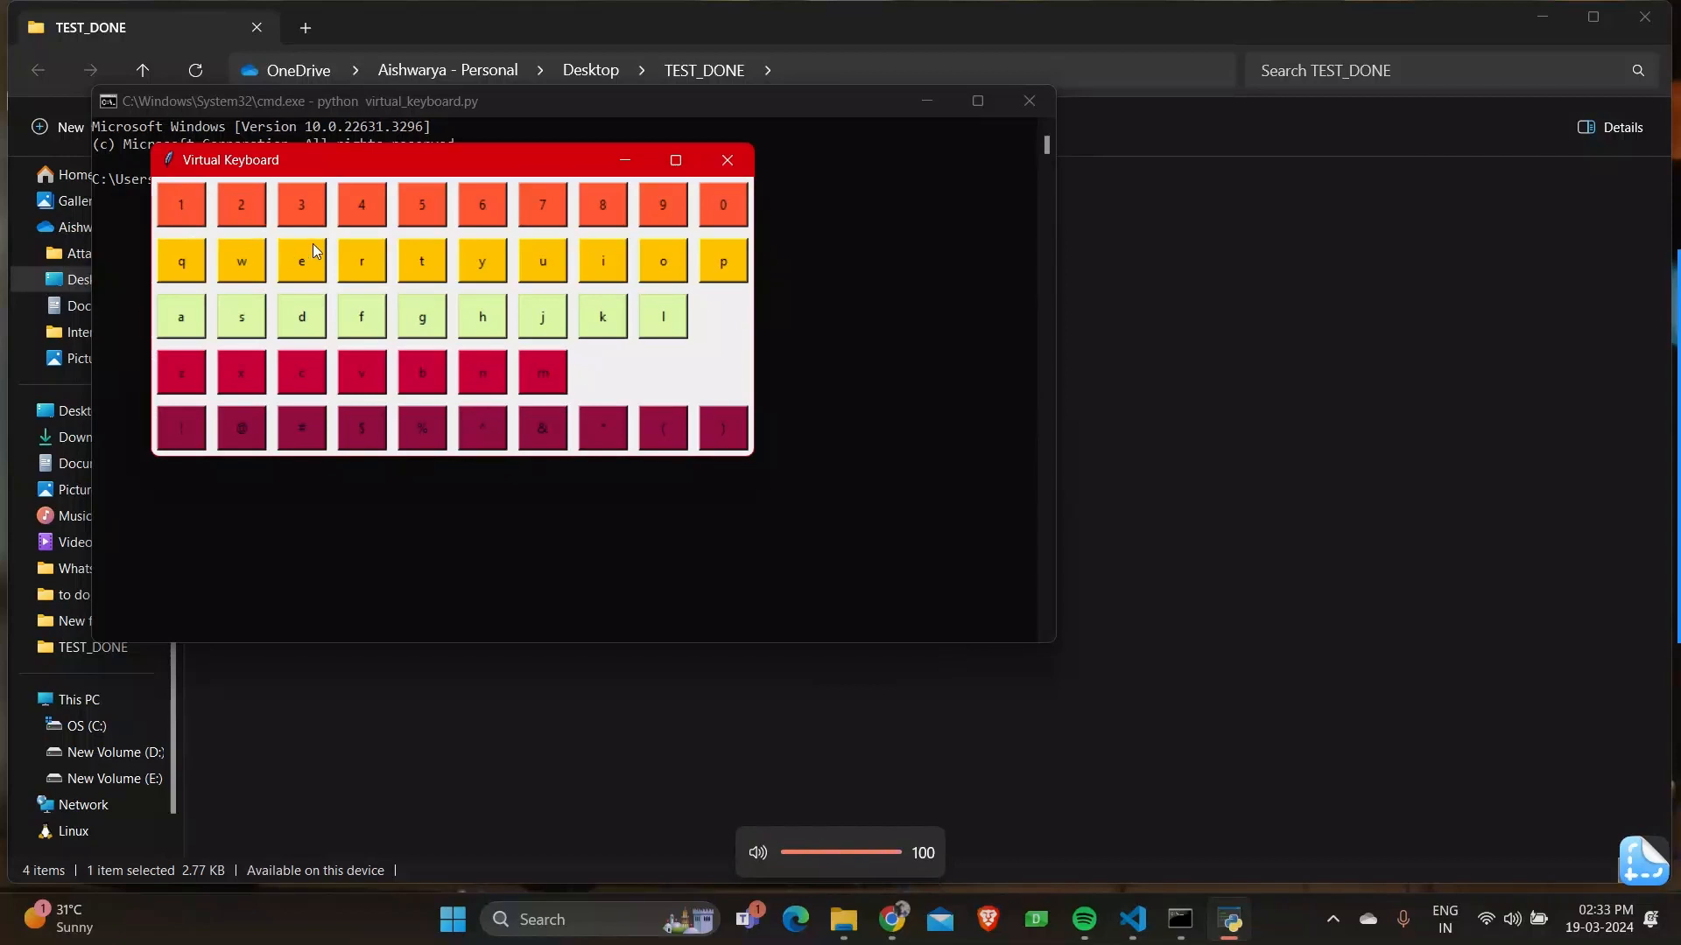
{"action": "left_click", "coordinate": [301, 261]}
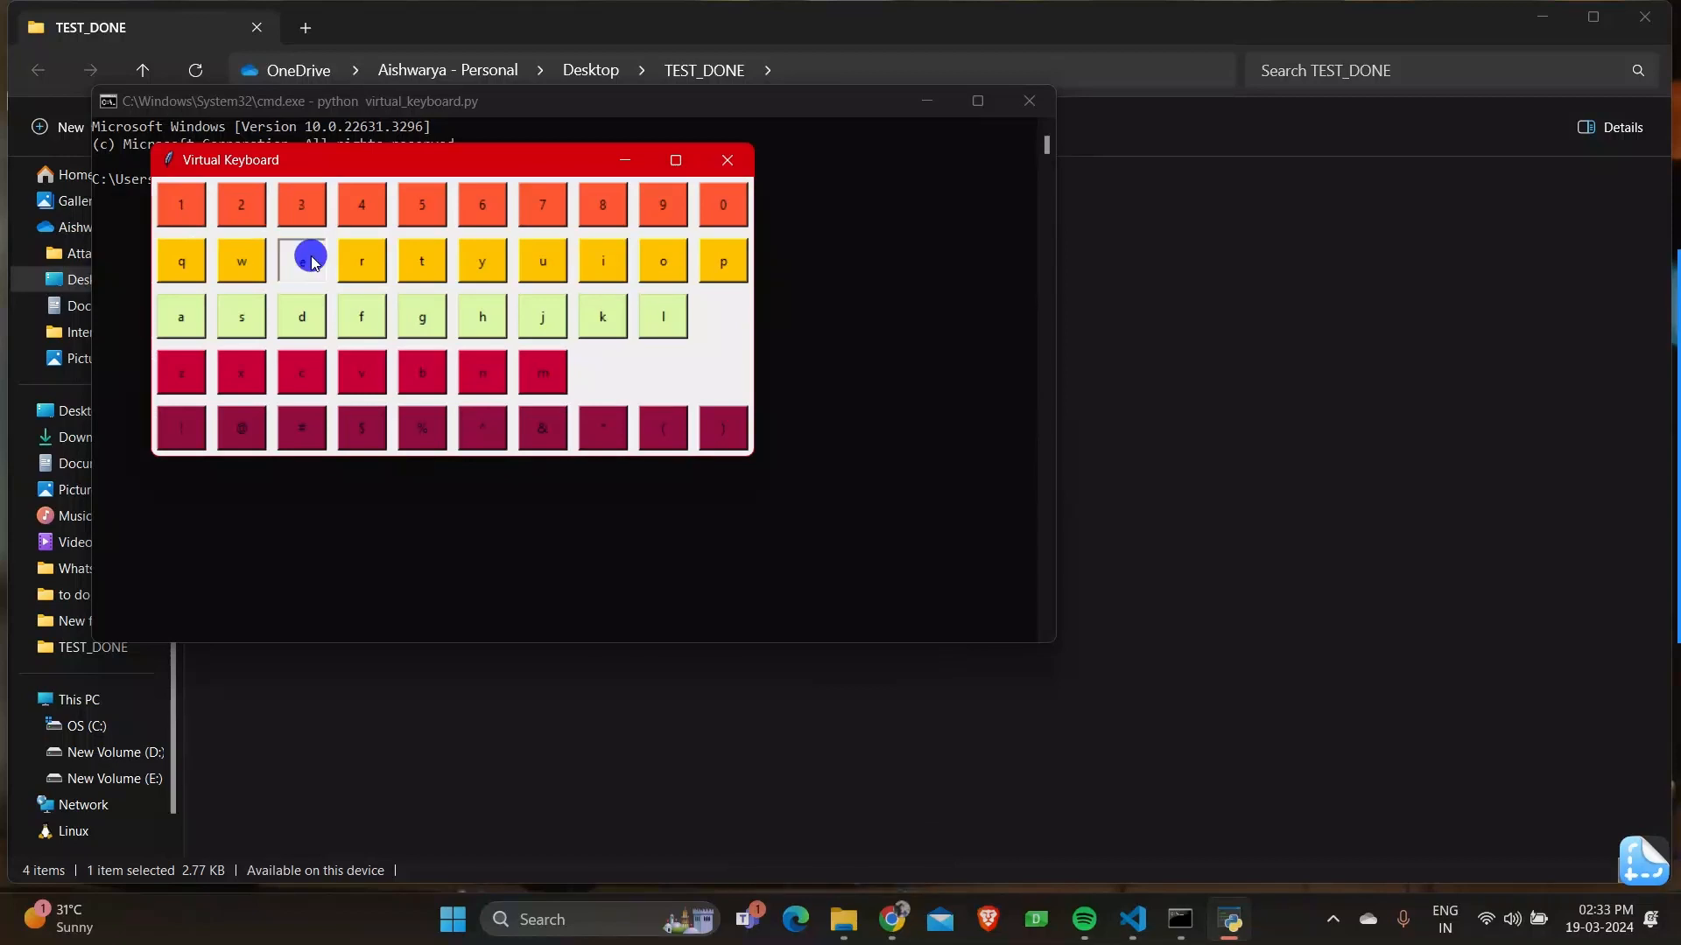
{"action": "left_click", "coordinate": [301, 261]}
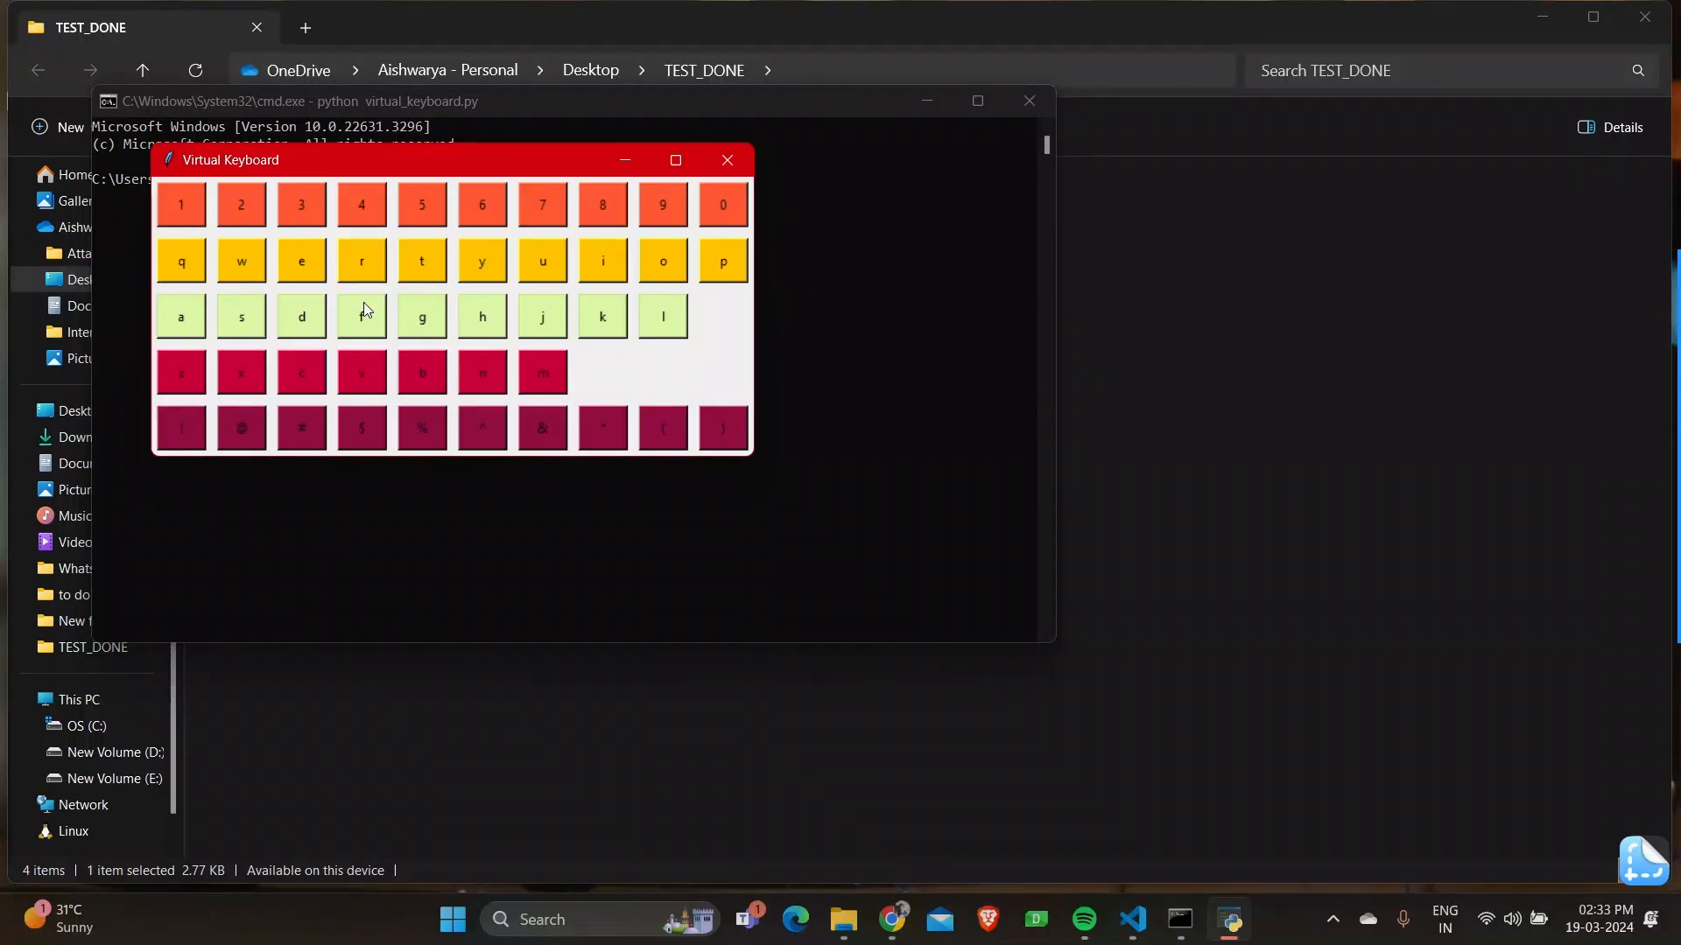
{"action": "left_click", "coordinate": [361, 316]}
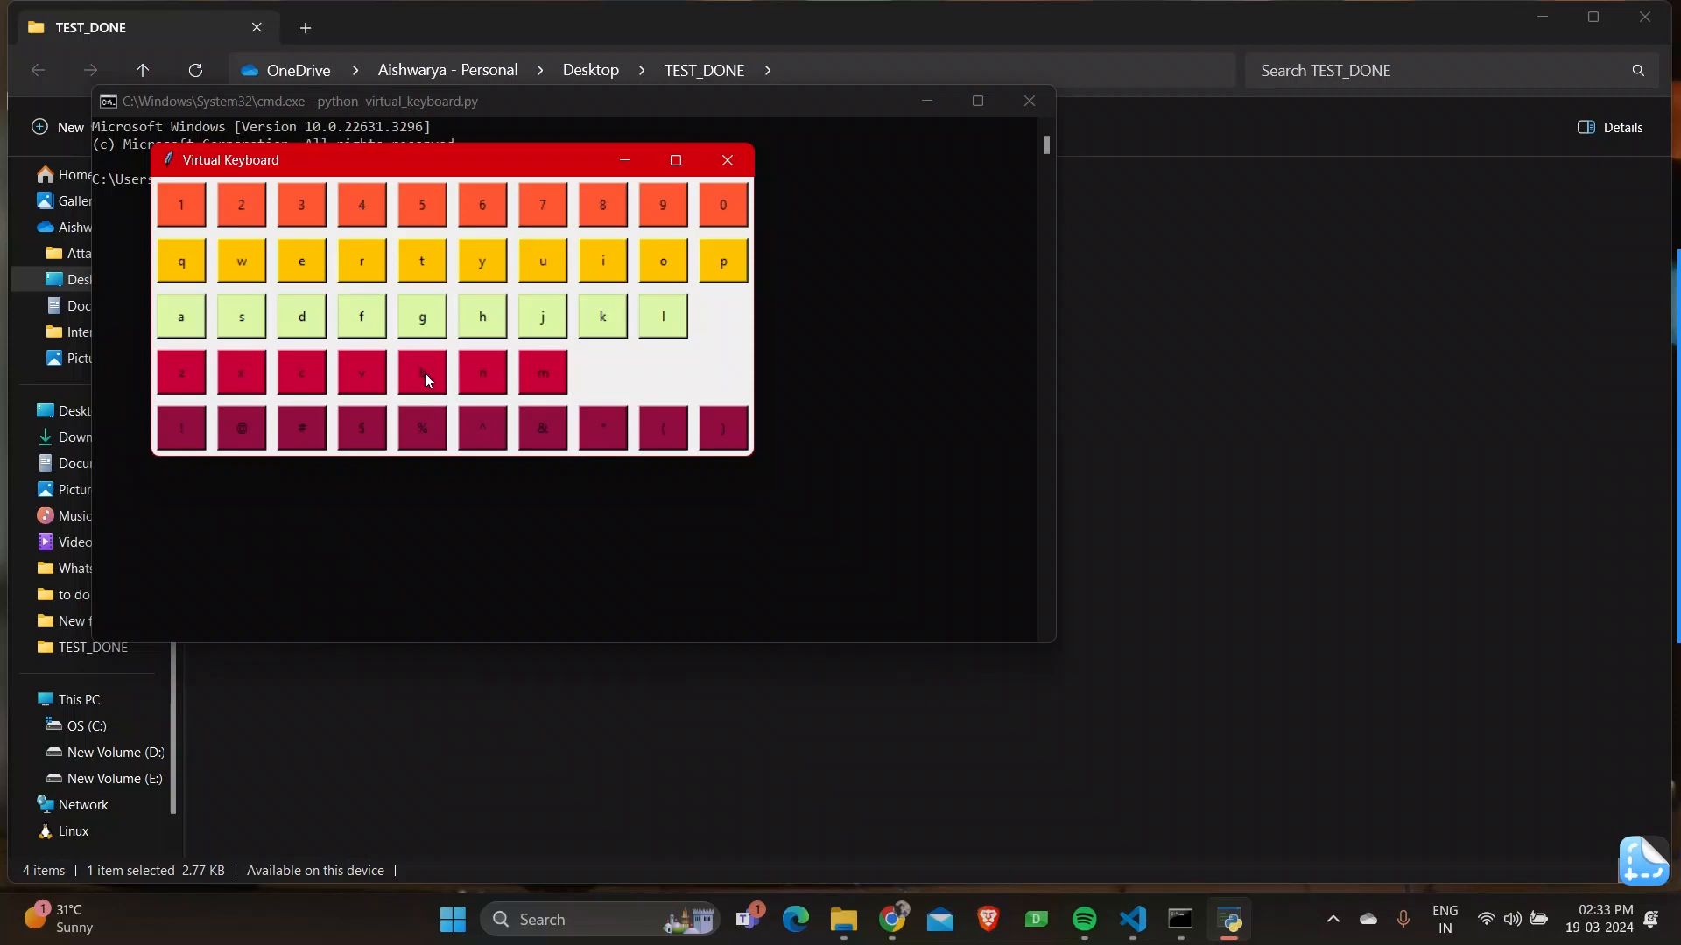
{"action": "left_click", "coordinate": [421, 372]}
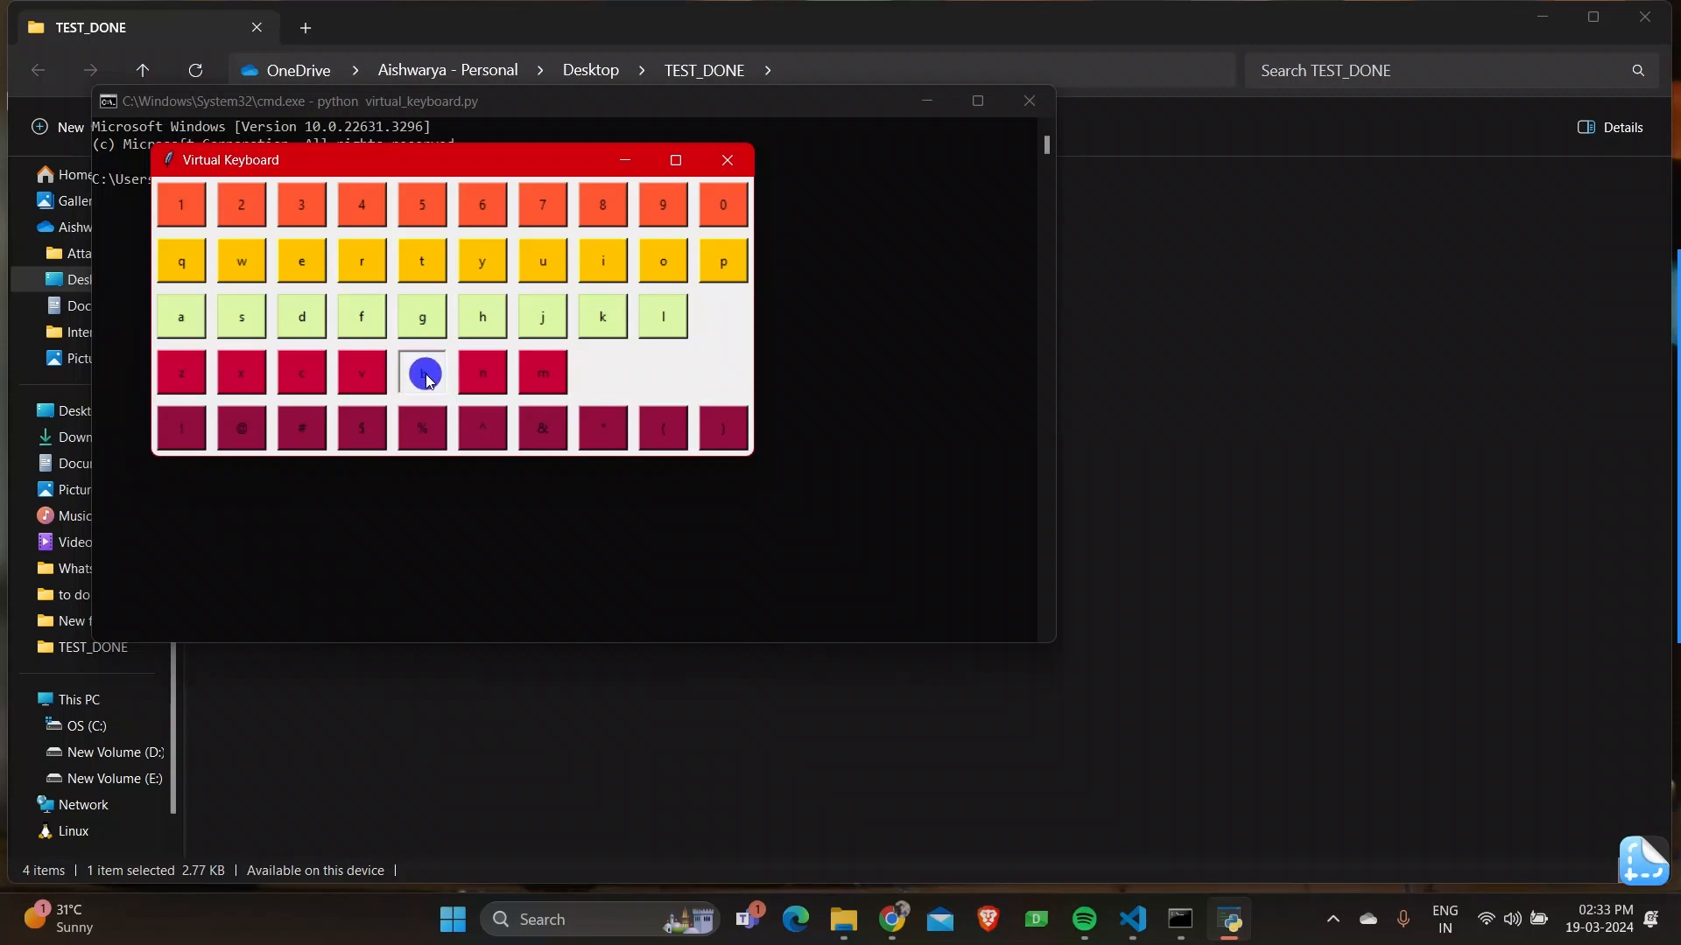